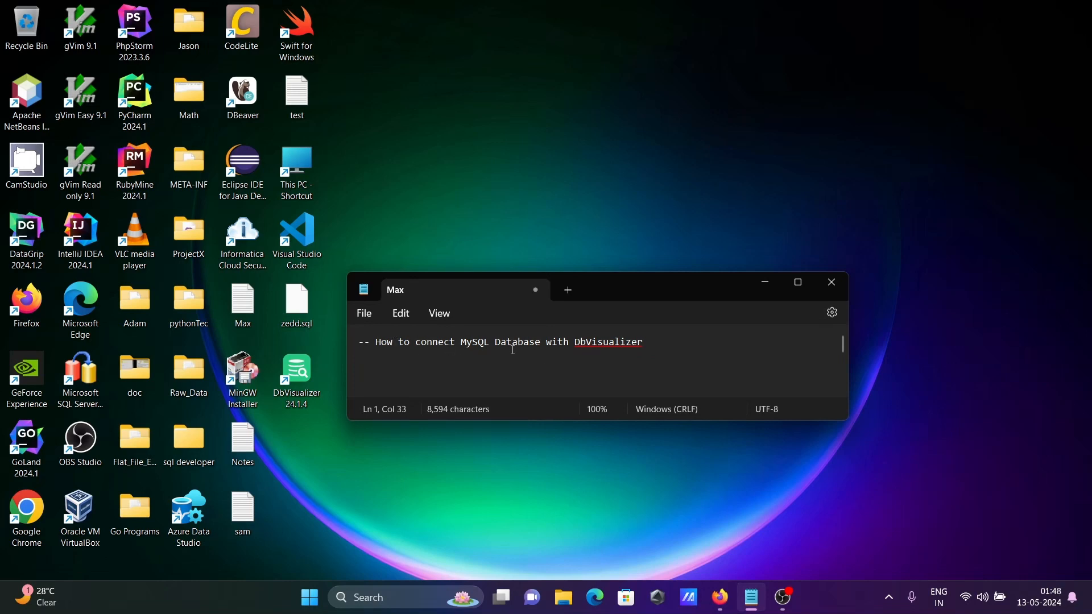
mouse_move(592, 360)
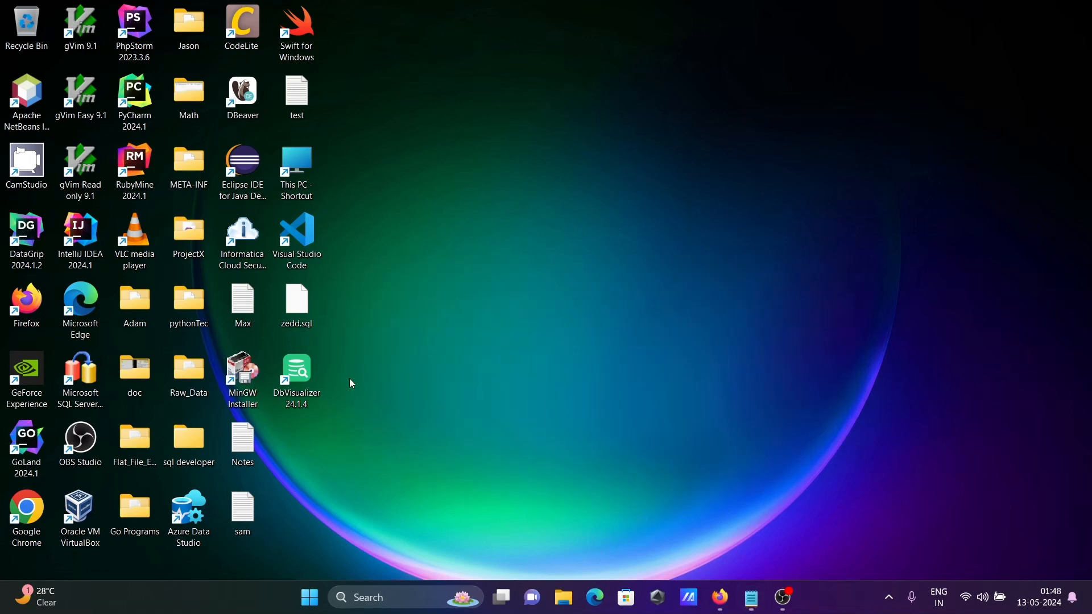
Launch DbVisualizer 24.1.4 from its desktop shortcut and wait for the main window.
double_click(295, 375)
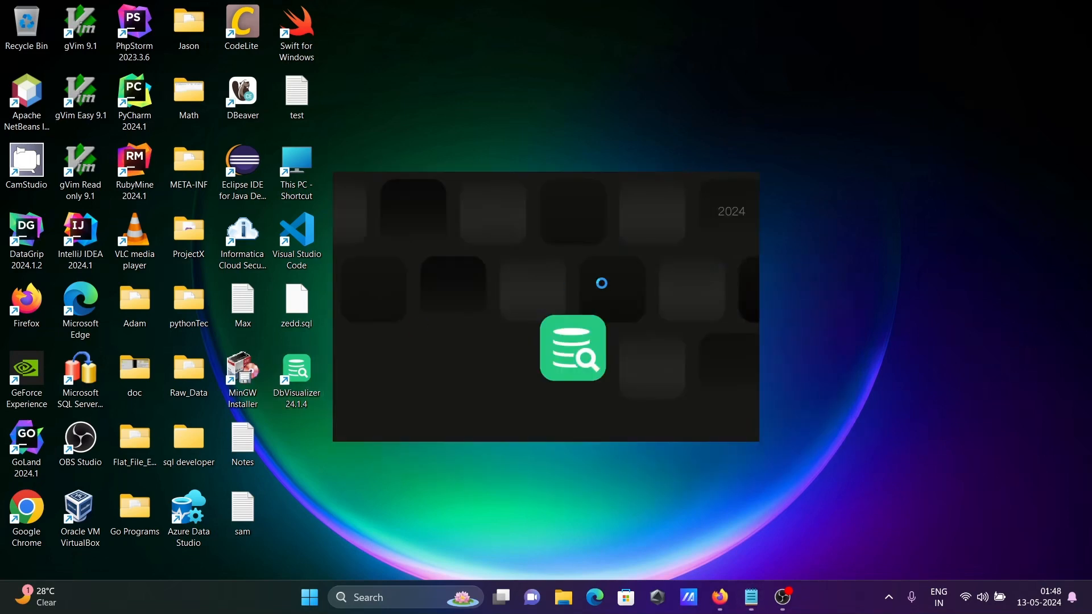
left_click(573, 348)
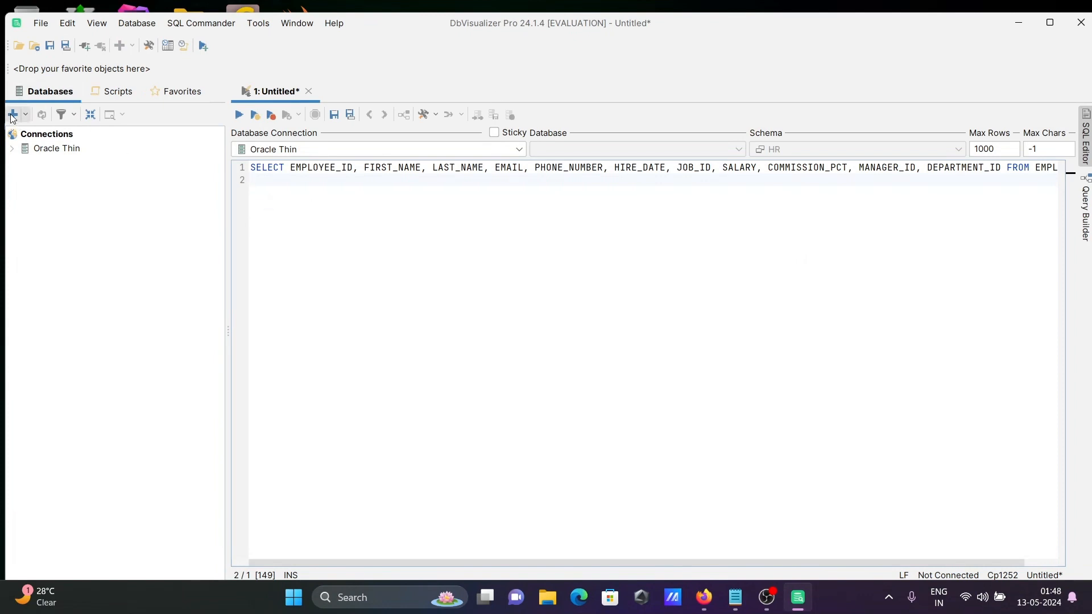
Start a new connection, filter drivers by 'my', and select MySQL 8.
left_click(12, 115)
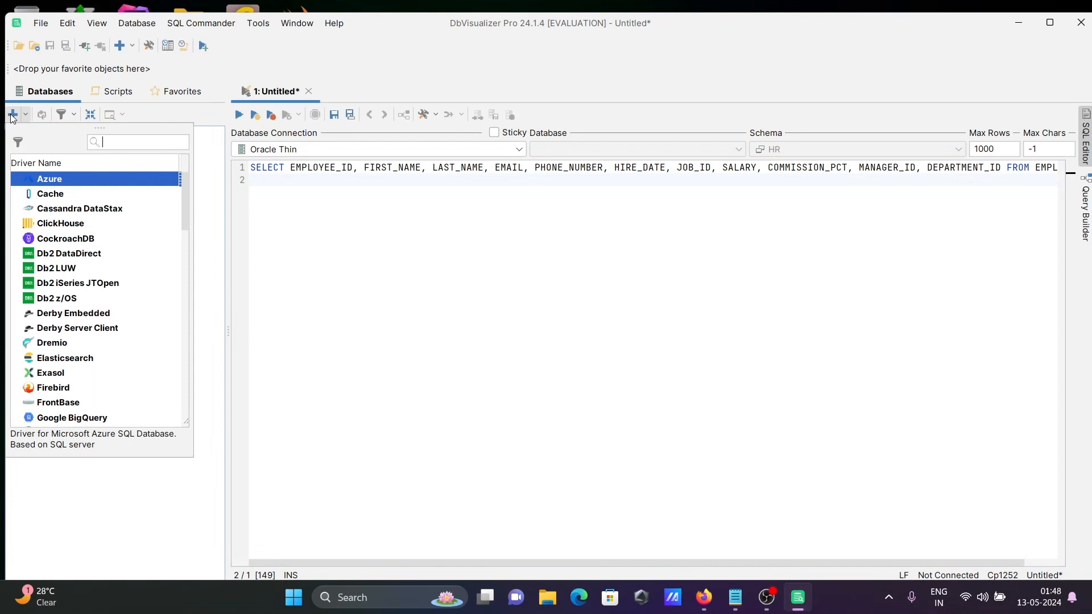
mouse_move(67, 366)
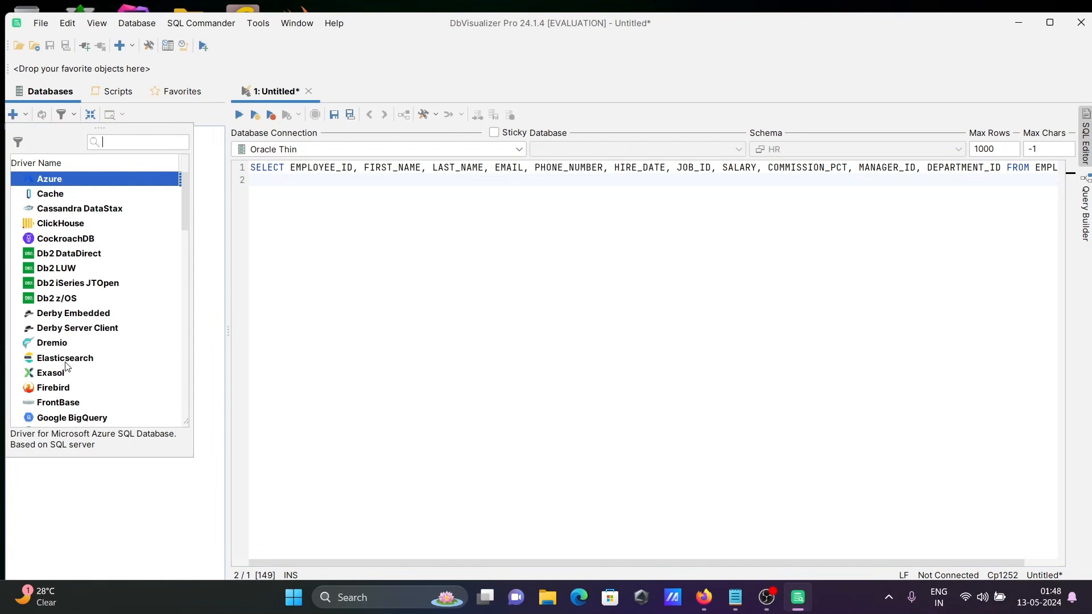
type("my")
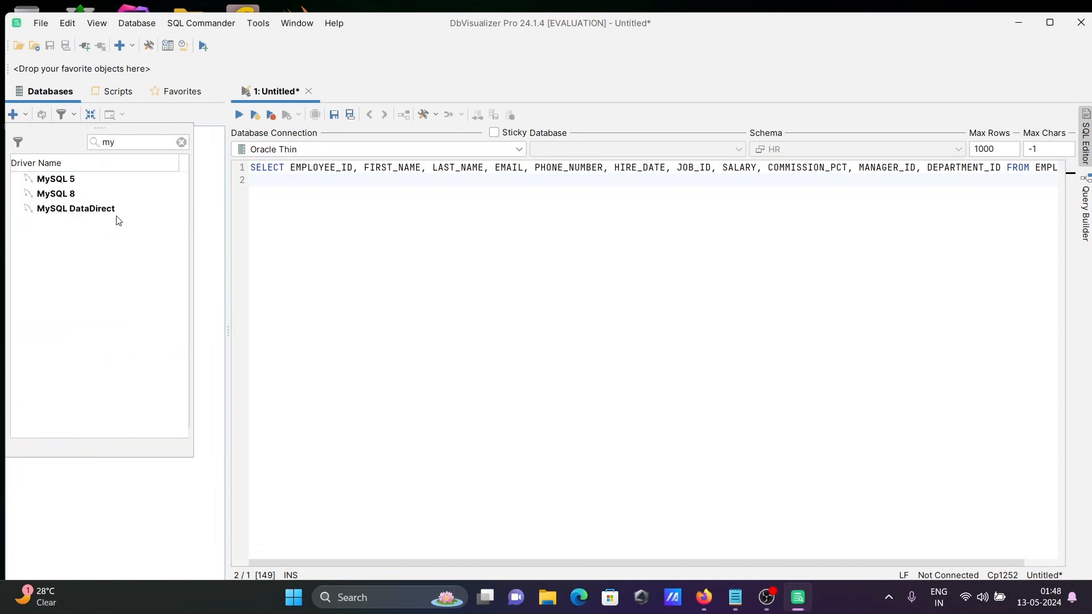
mouse_move(63, 187)
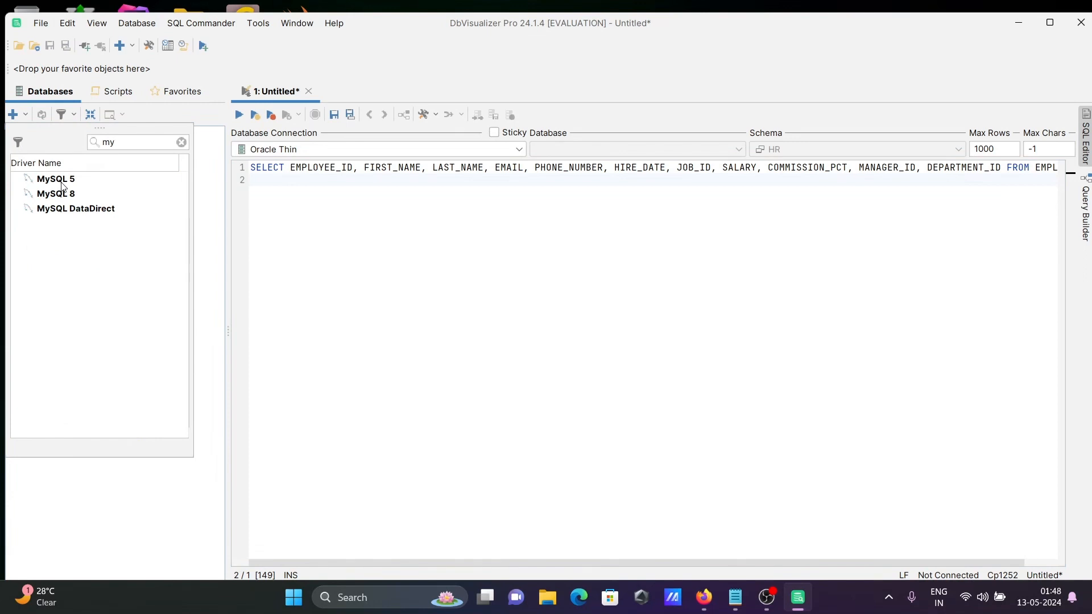
mouse_move(59, 183)
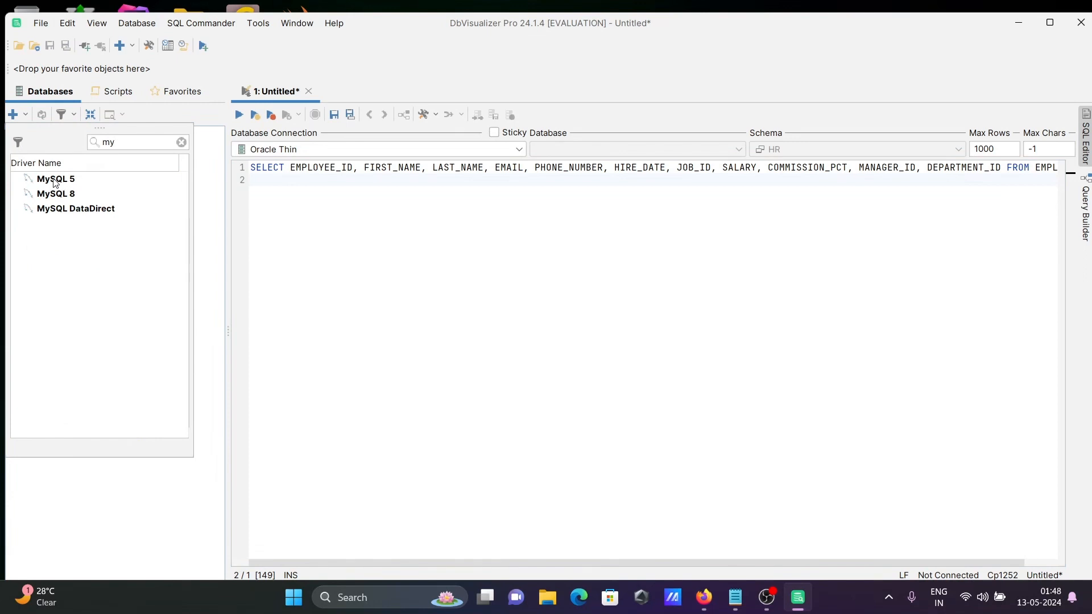
mouse_move(49, 197)
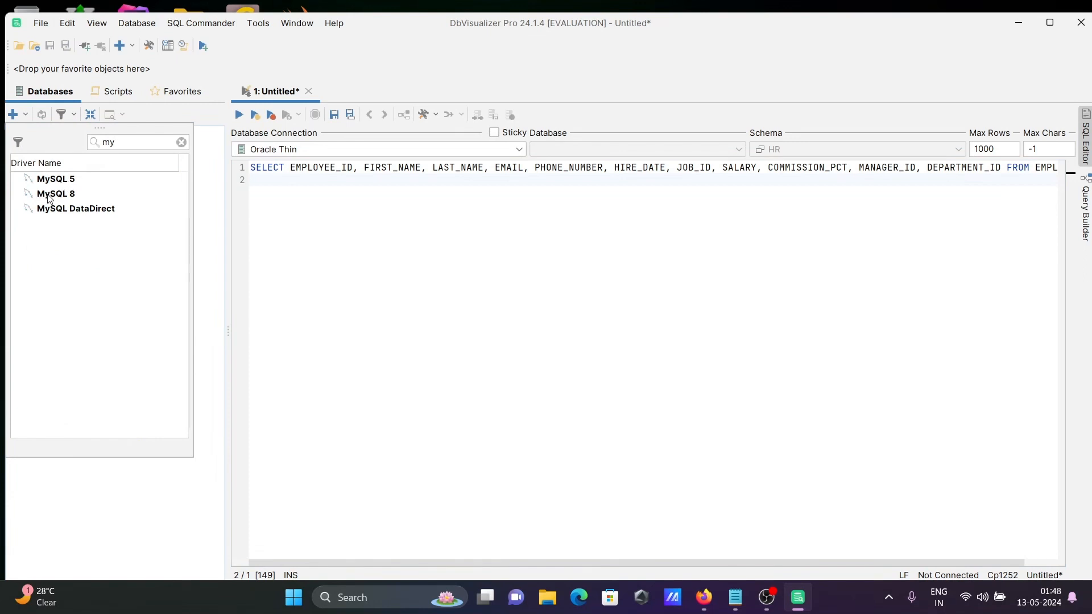
mouse_move(80, 213)
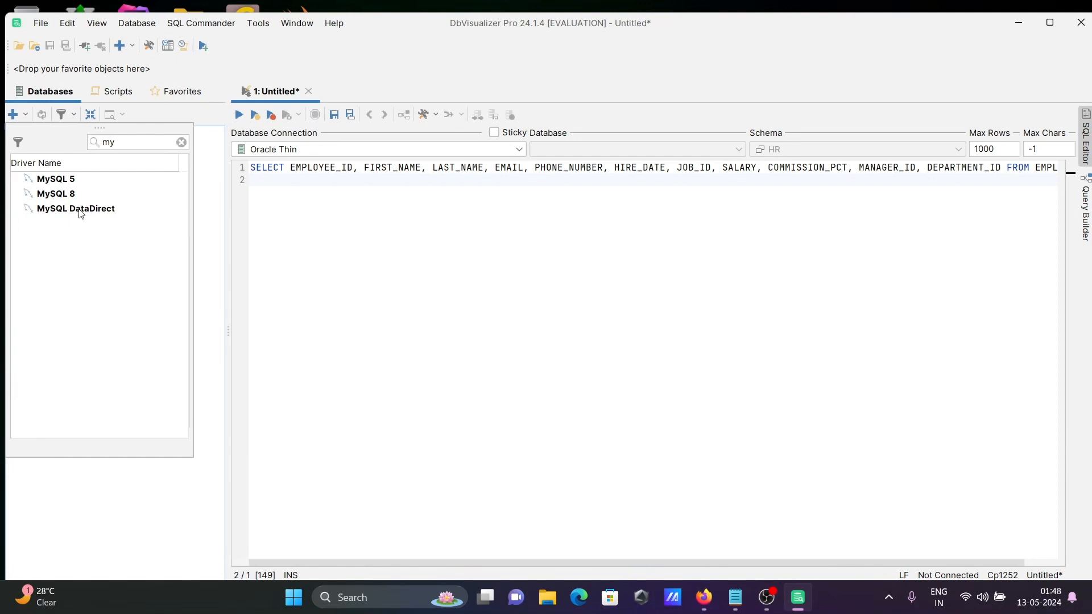
left_click(55, 193)
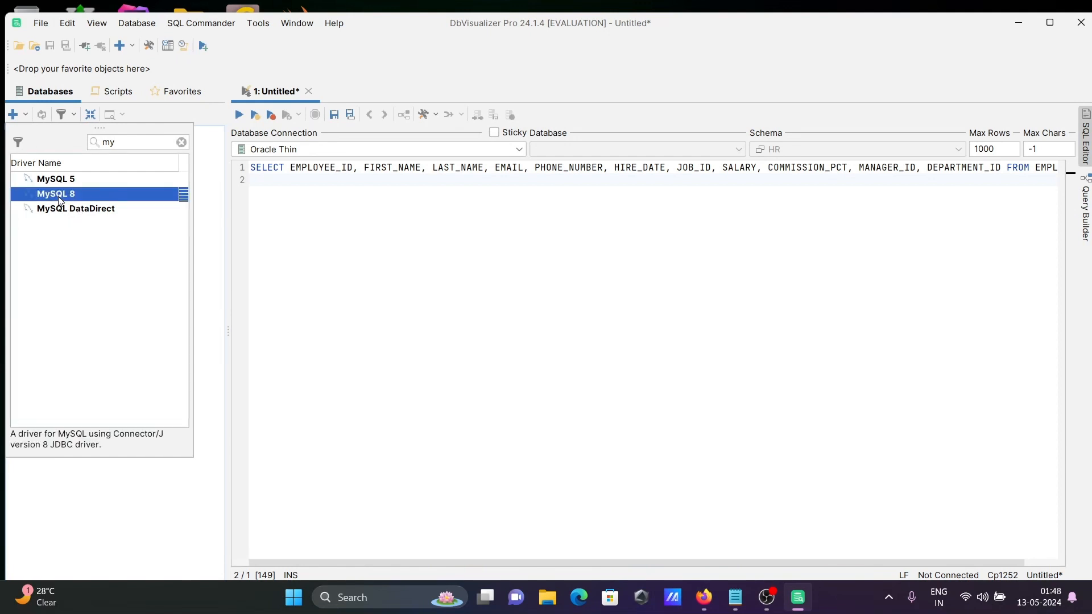
Create a MySQL 8 driver connection showing localhost, port 3306, disconnected.
double_click(55, 194)
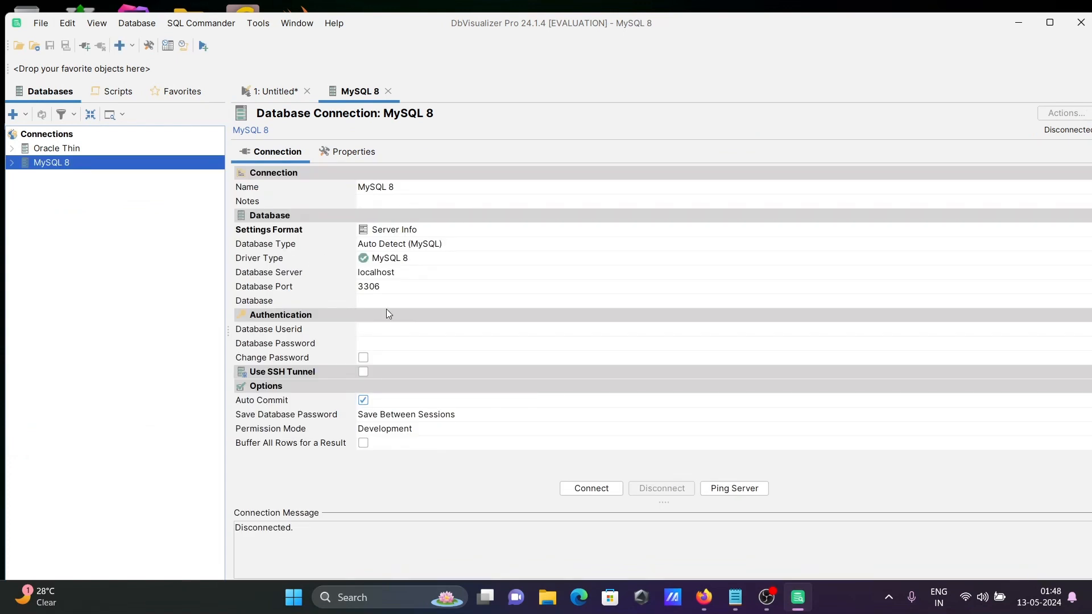
mouse_move(323, 192)
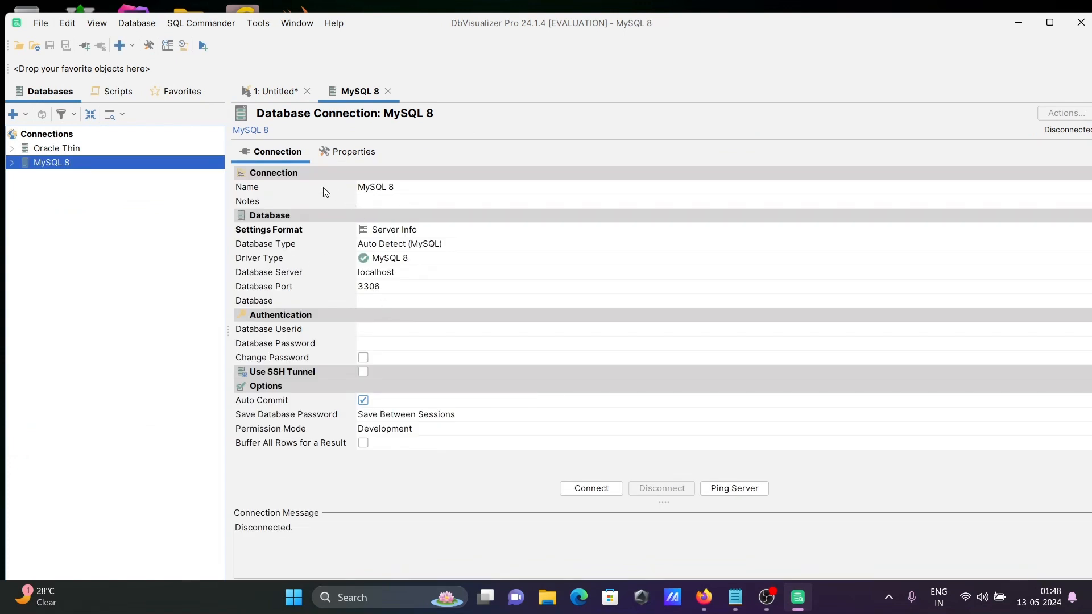
mouse_move(267, 258)
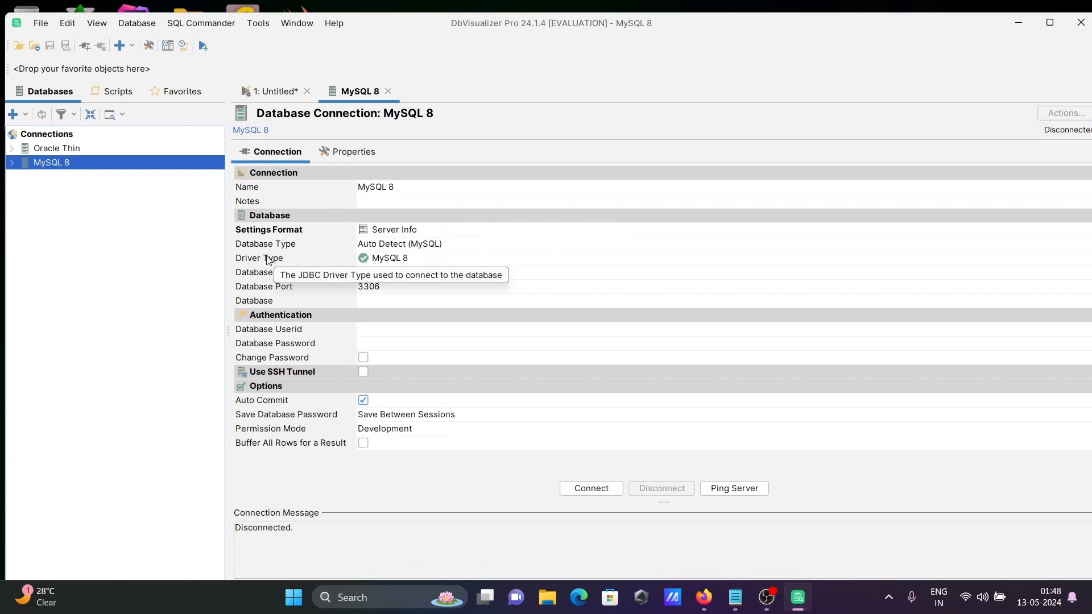
mouse_move(356, 317)
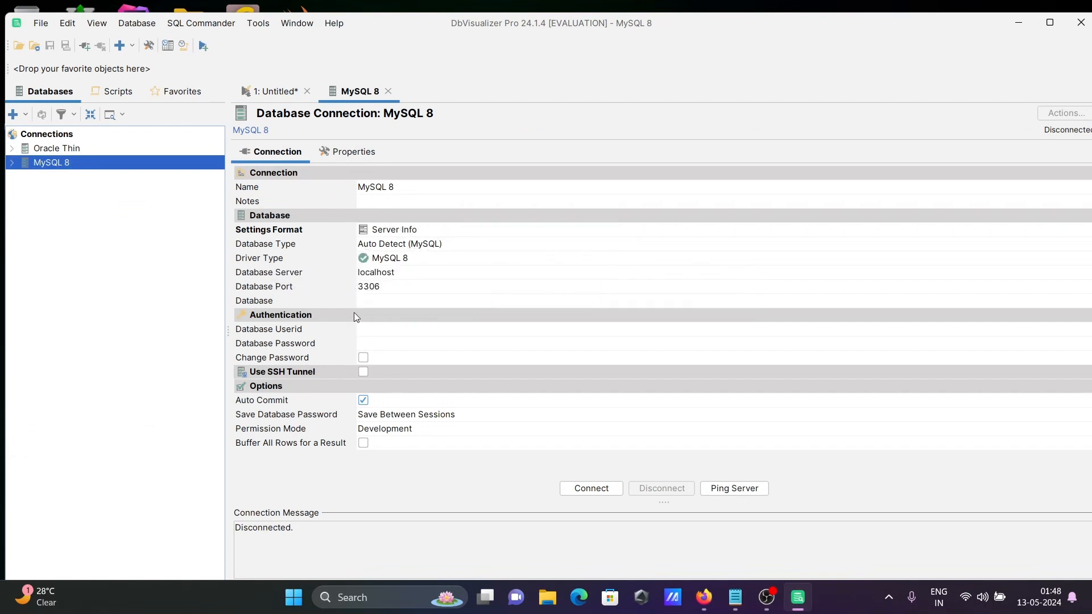
mouse_move(376, 272)
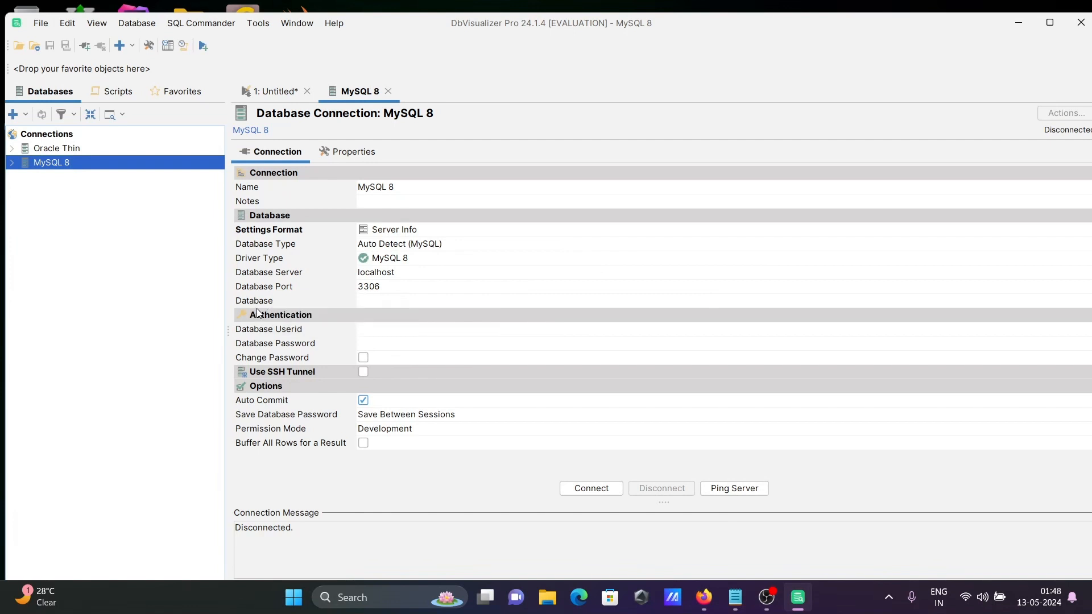
mouse_move(357, 316)
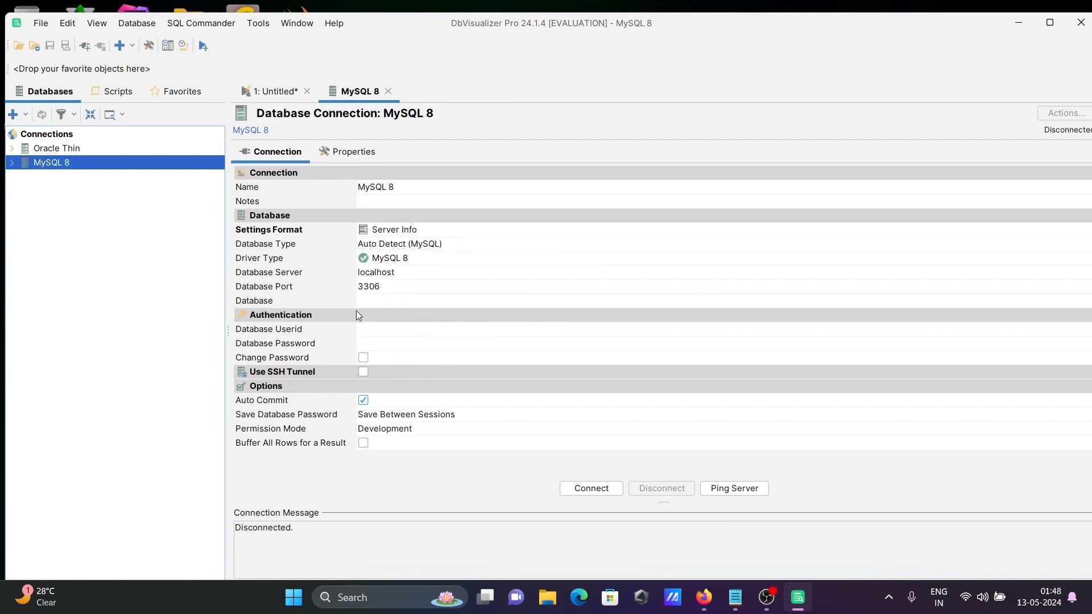
mouse_move(390, 344)
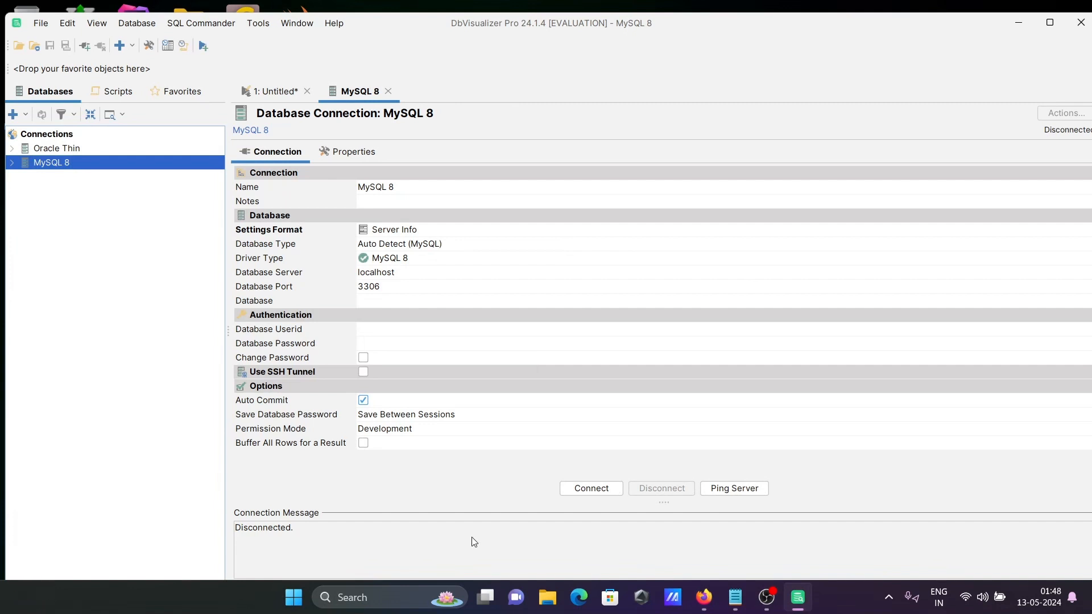
Search Windows for 'work' to find MySQL Workbench 8.0 CE.
type("w")
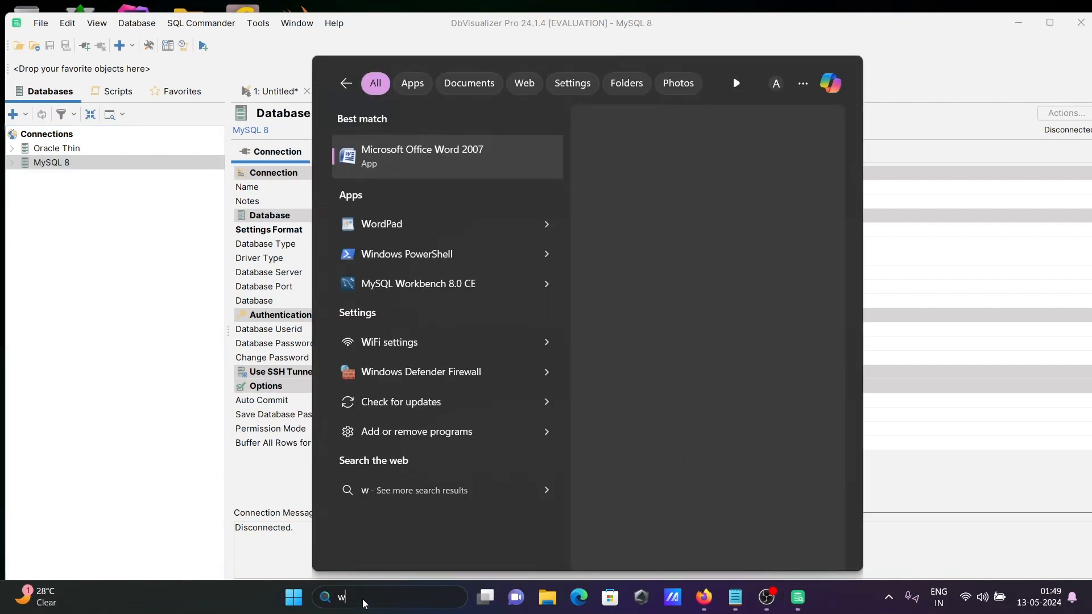
type("ork")
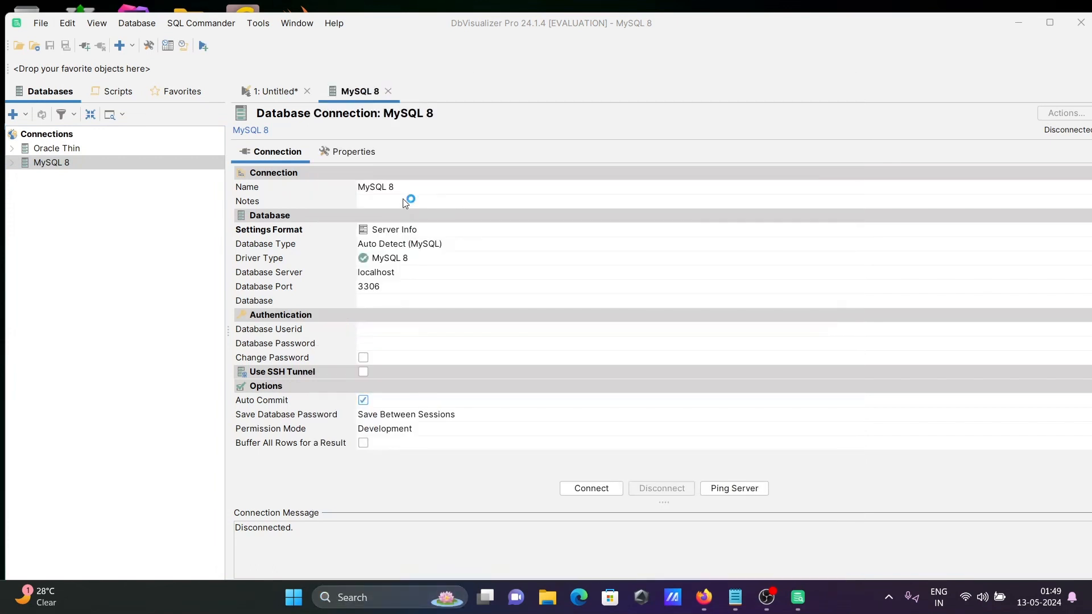
mouse_move(404, 204)
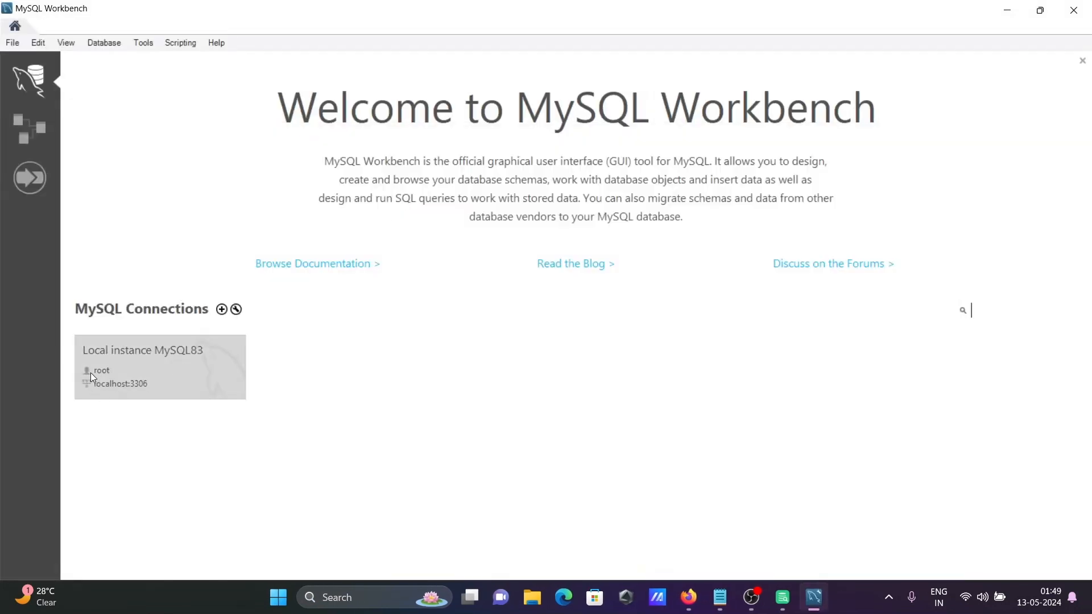
mouse_move(137, 397)
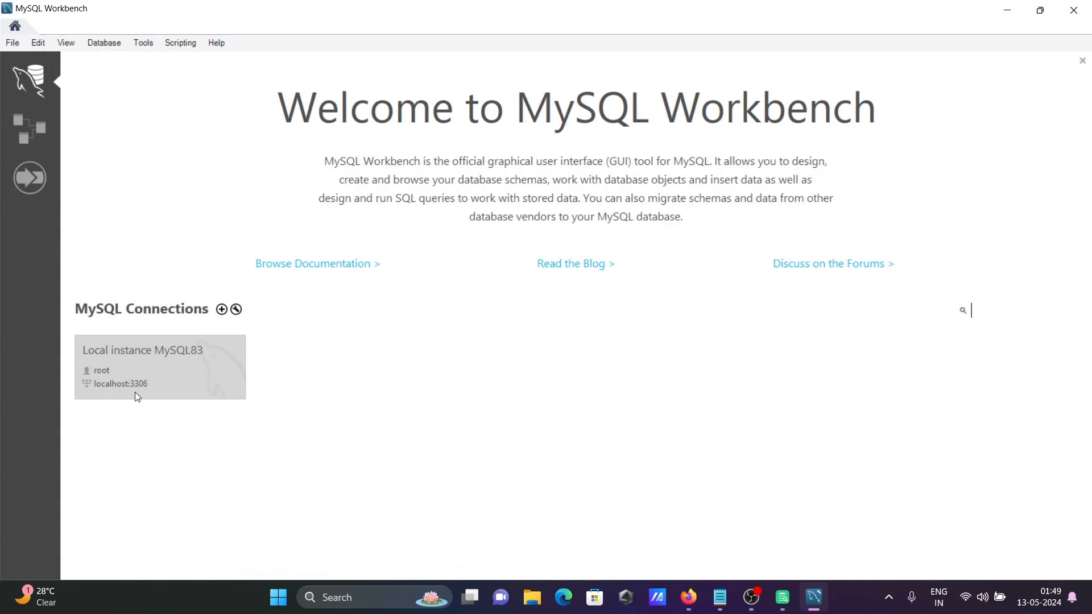
mouse_move(157, 387)
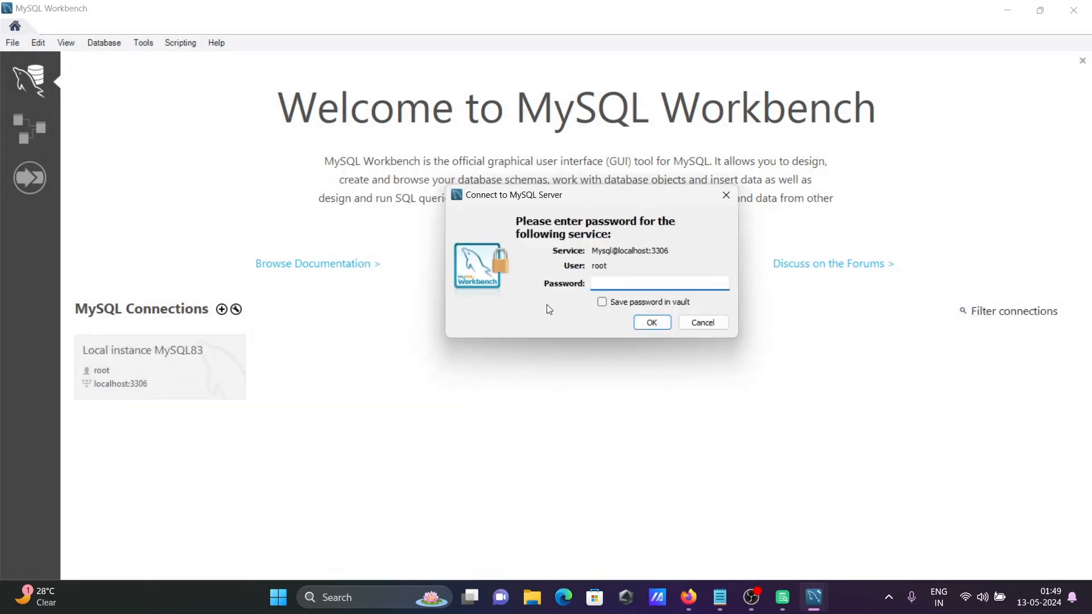
Connect to the Local instance MySQL83 as root with its password.
type("****")
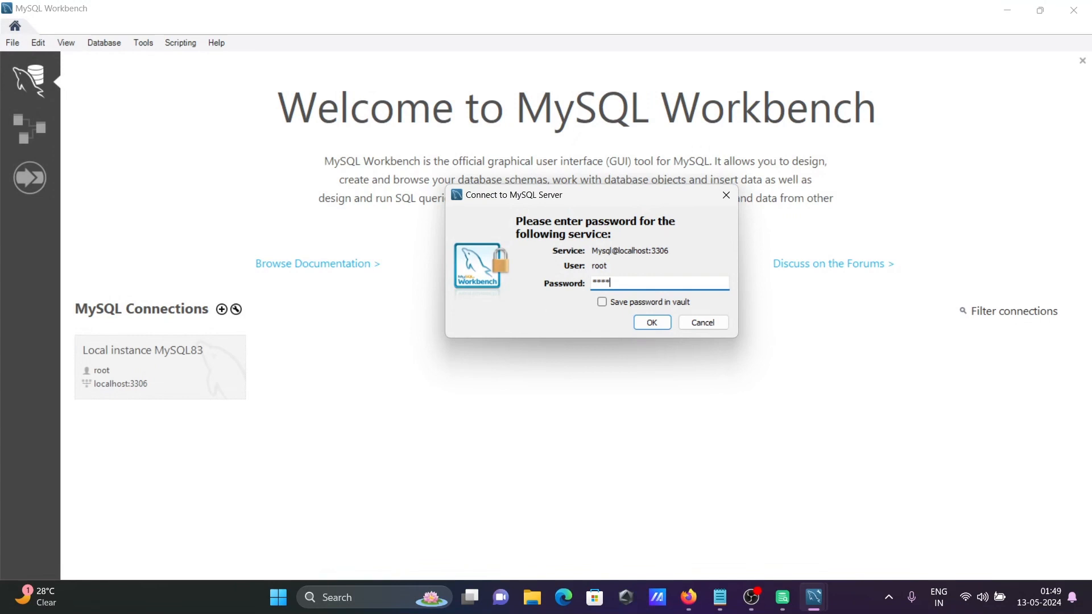
left_click(650, 322)
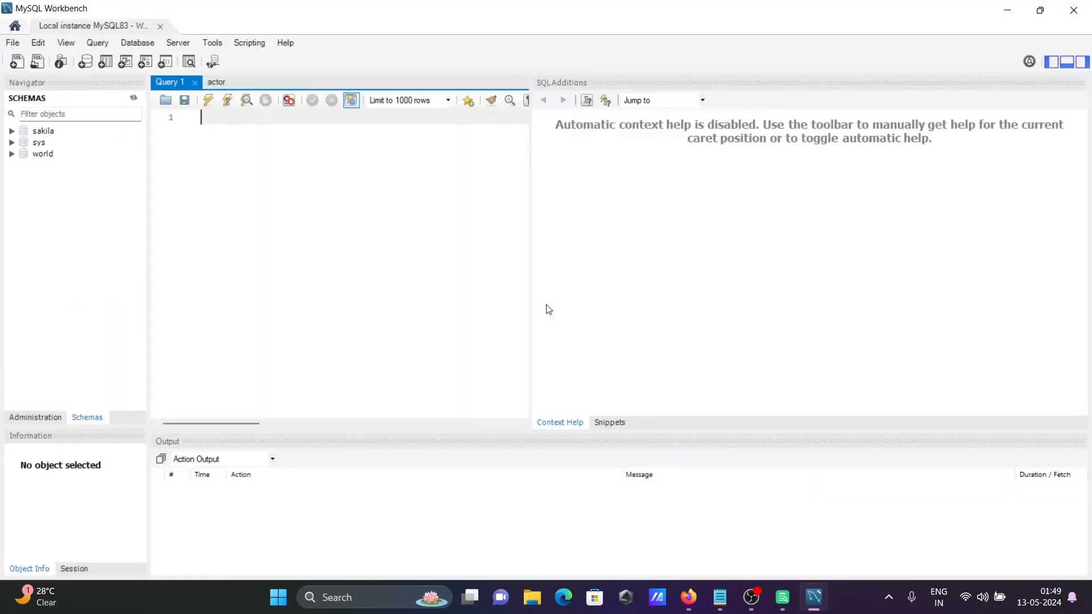
mouse_move(40, 106)
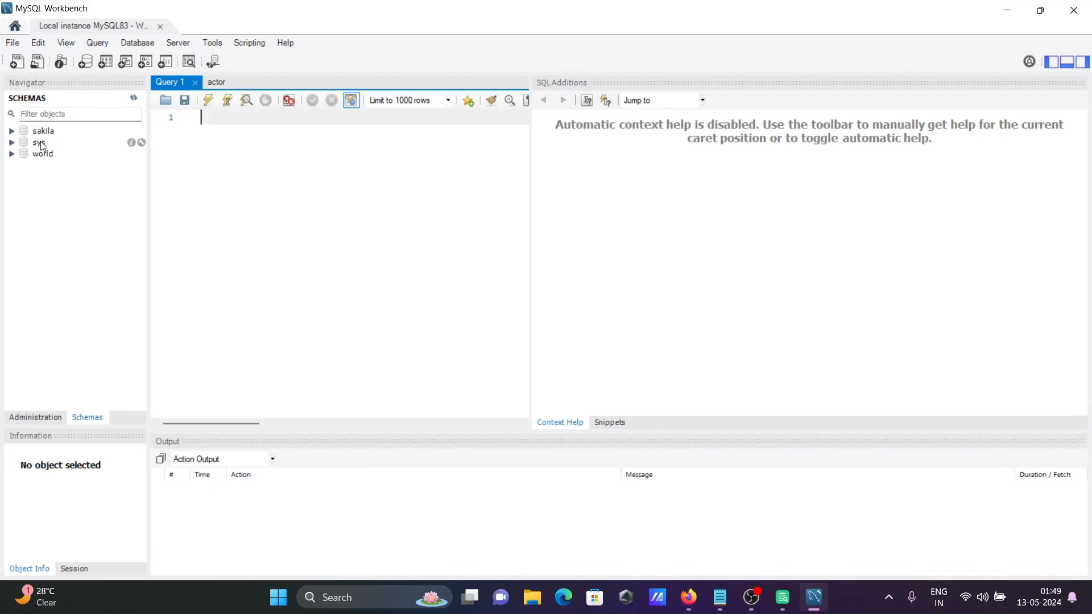
mouse_move(995, 12)
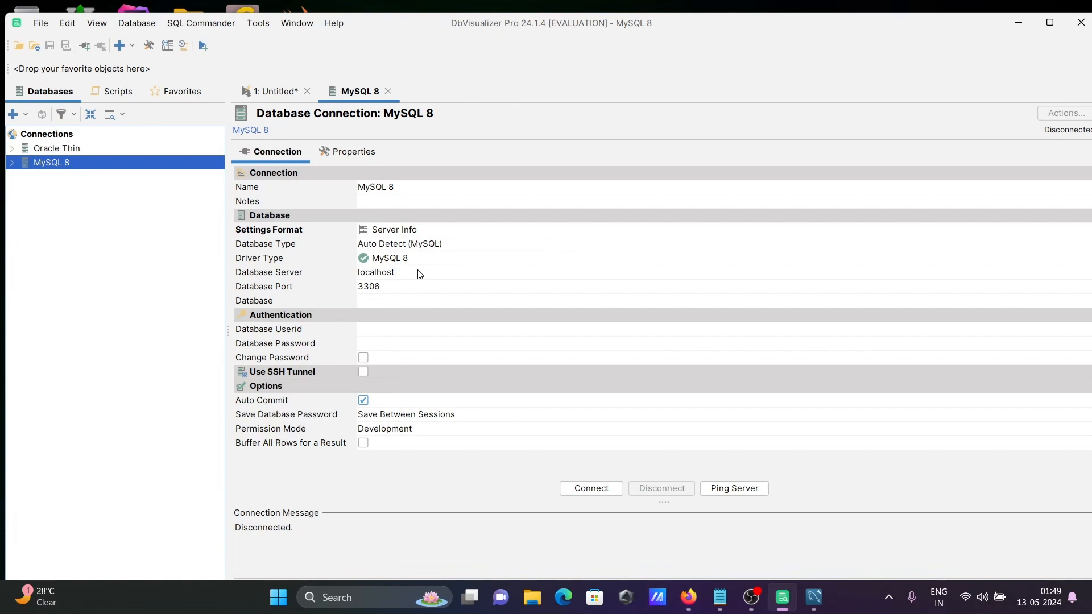
mouse_move(381, 336)
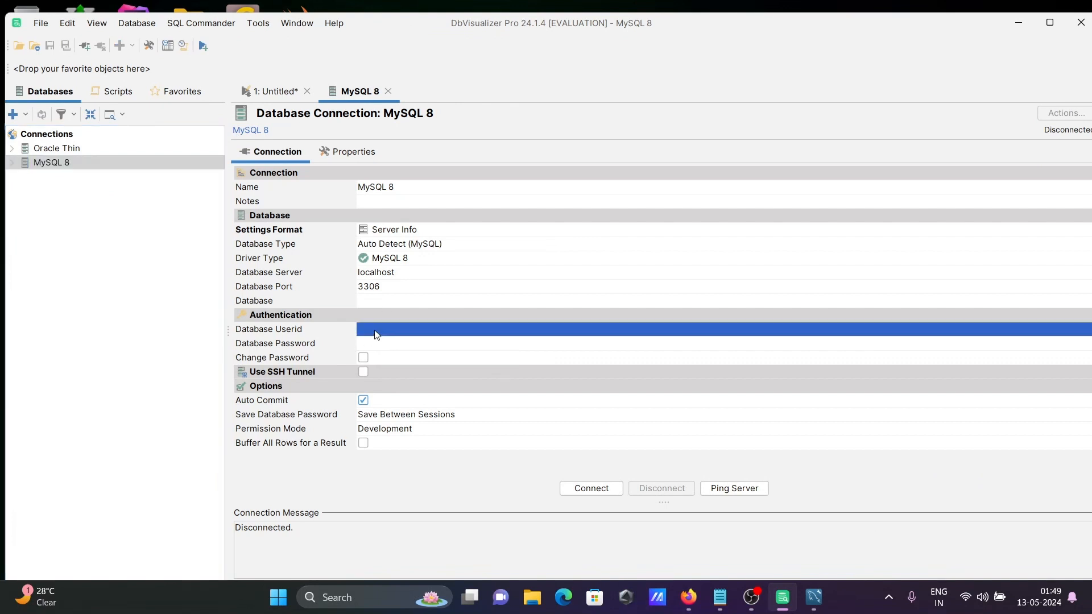
Set the MySQL 8 connection's user to root, enter the password, and set database sakila.
type("root")
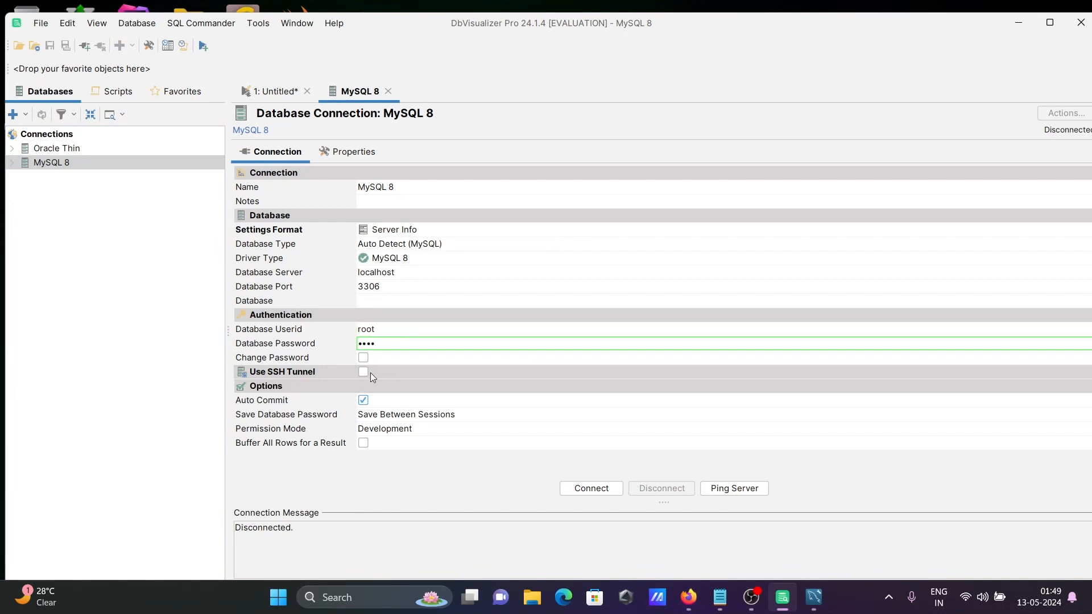
mouse_move(370, 388)
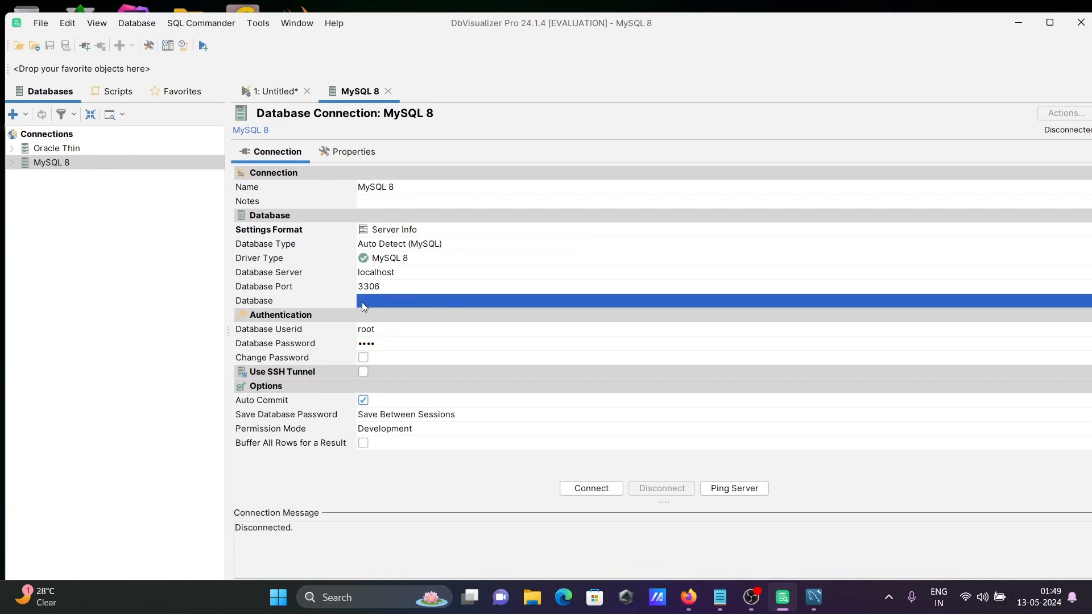
type("sa")
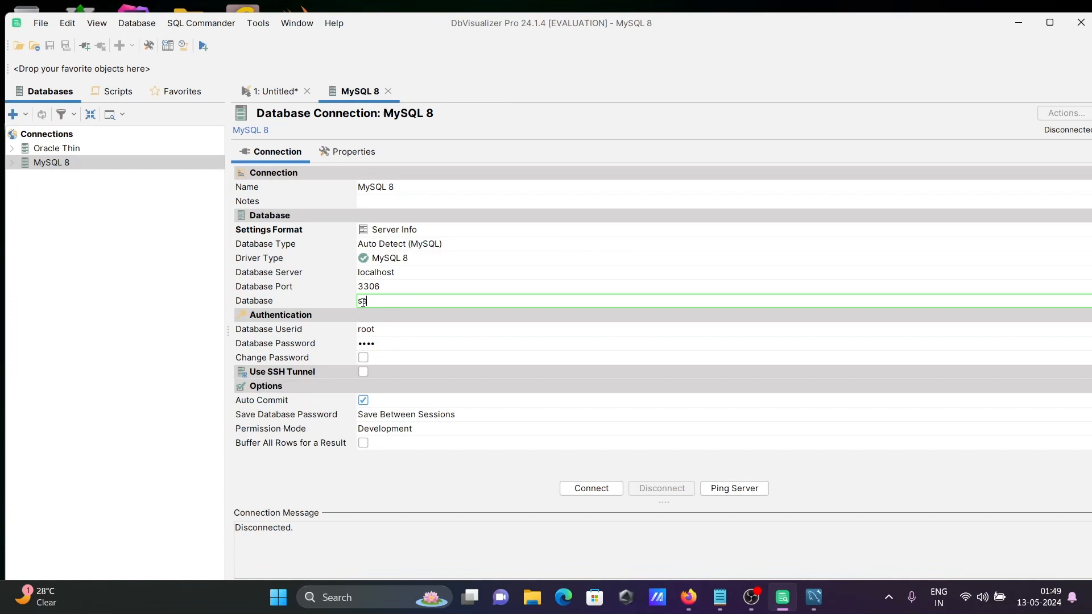
type("akila")
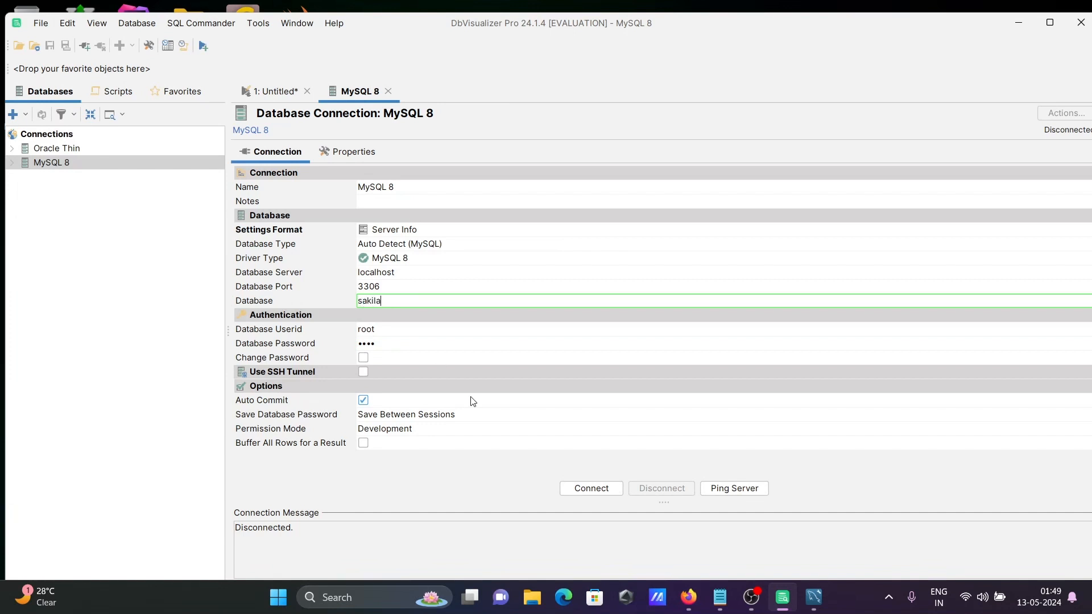
mouse_move(446, 289)
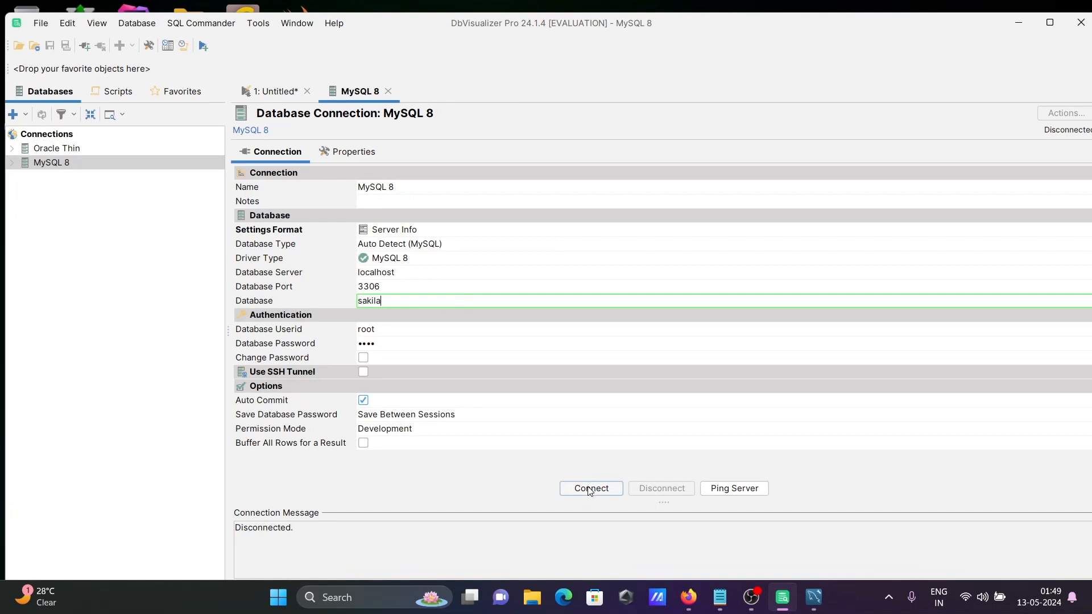
Connect MySQL 8 to jdbc:mysql://localhost:3306/sakila.
left_click(589, 488)
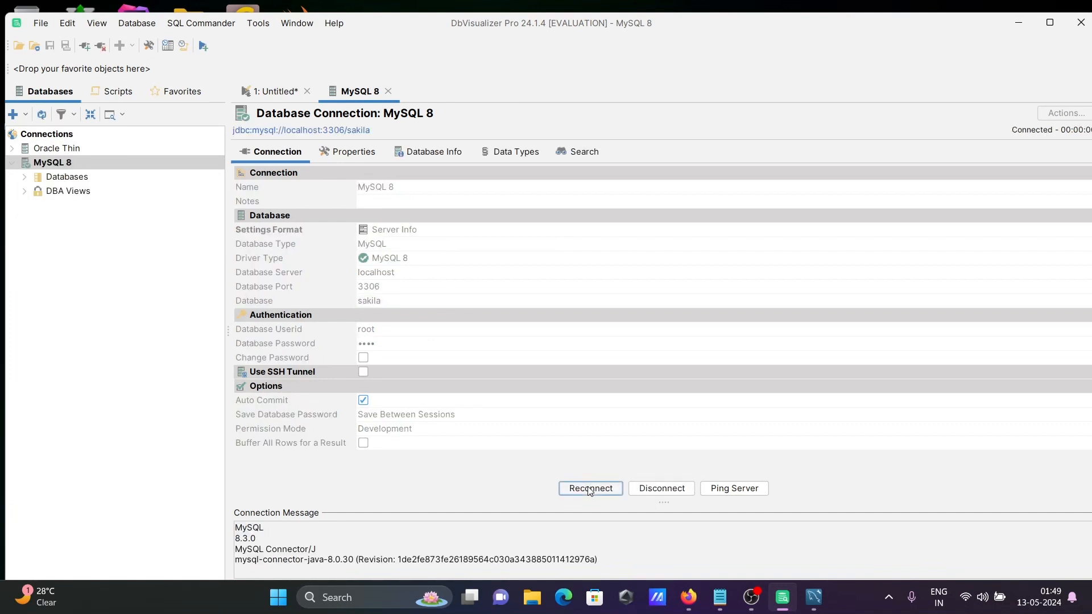
mouse_move(304, 559)
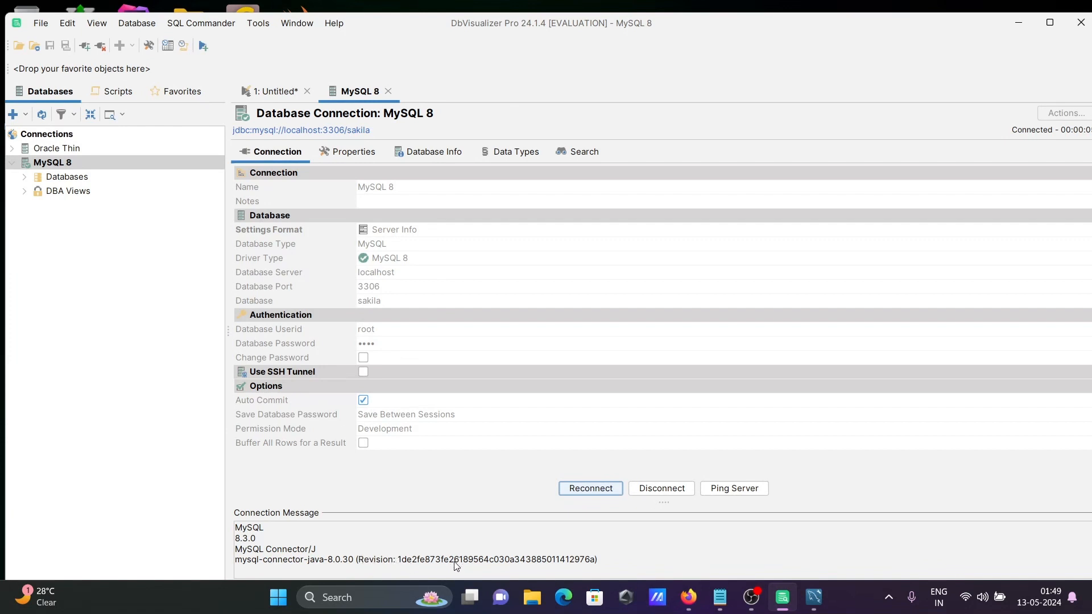
mouse_move(390, 409)
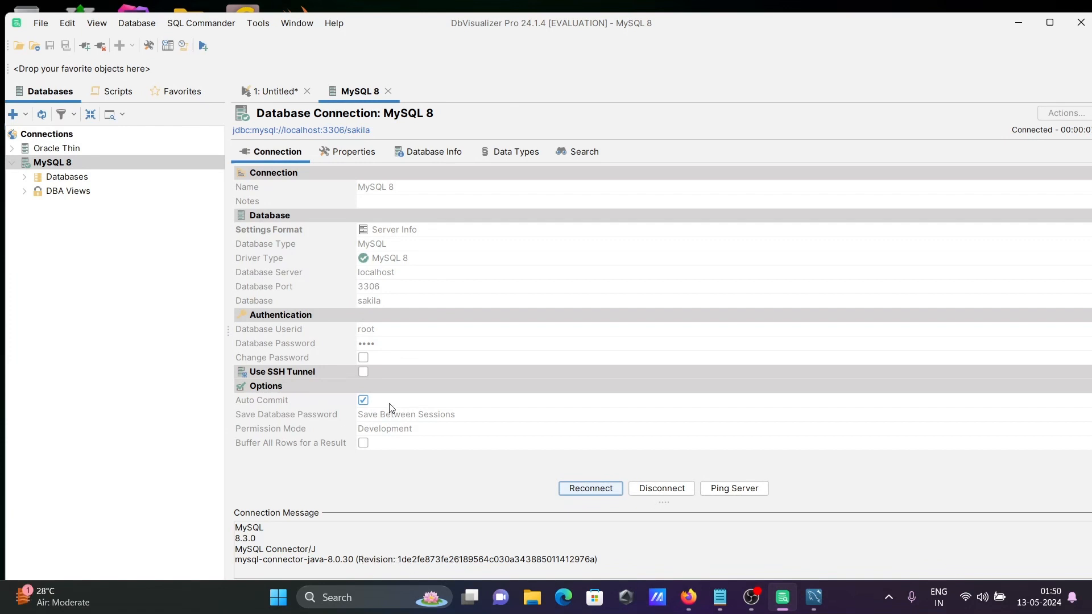
mouse_move(42, 167)
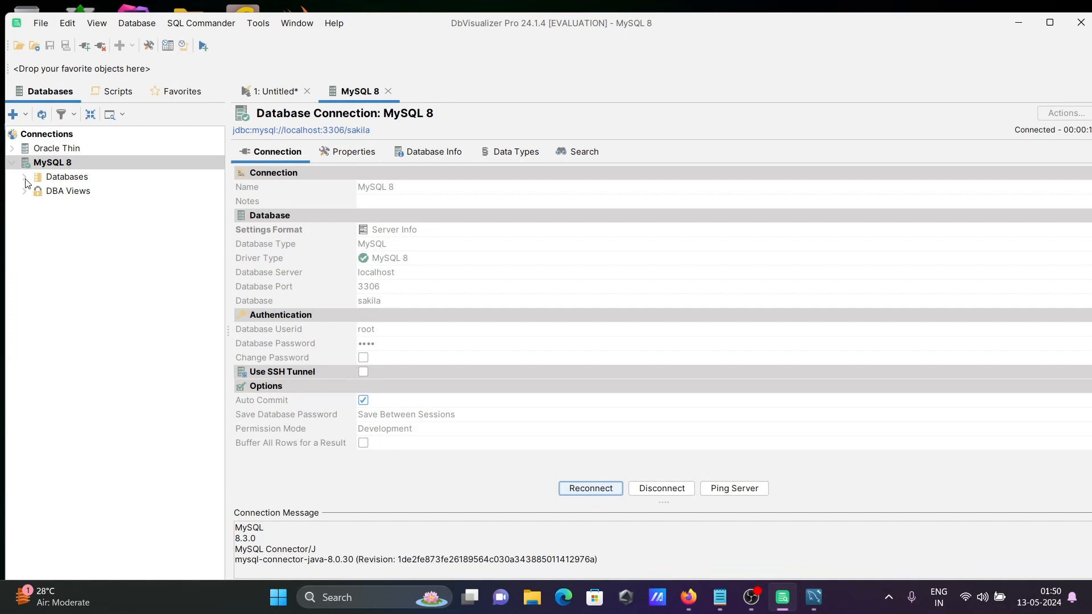
Expand Databases, sakila and Tables in the MySQL 8 tree.
left_click(38, 177)
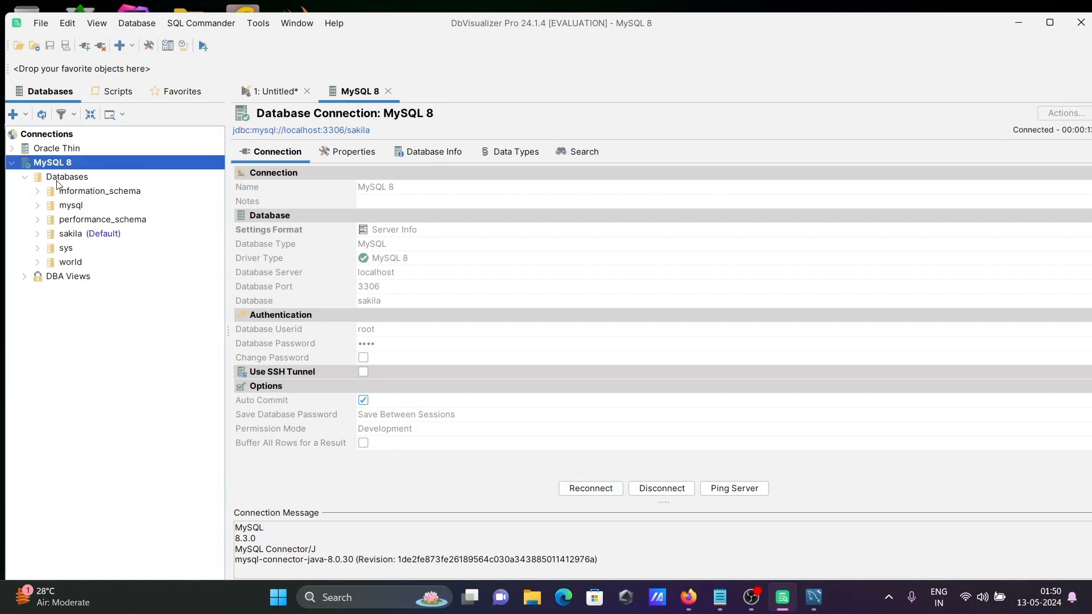
mouse_move(84, 242)
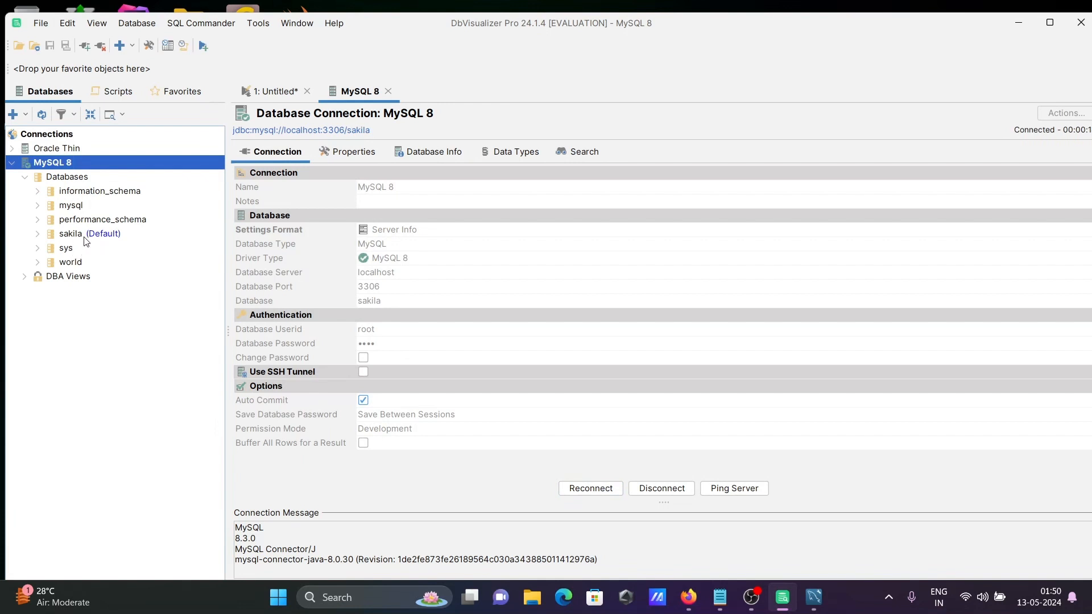
left_click(37, 233)
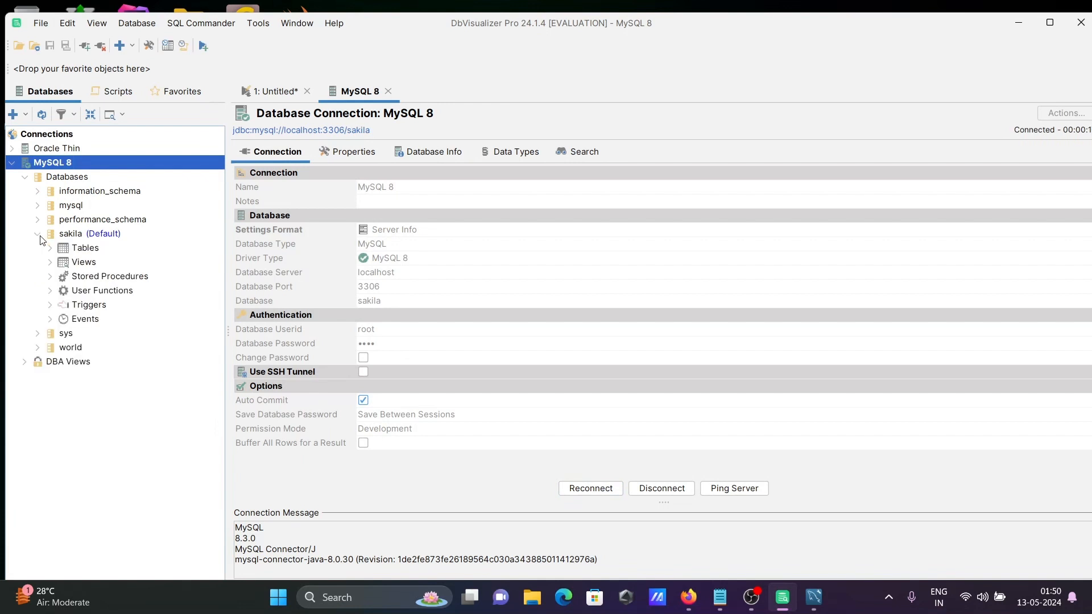
left_click(50, 248)
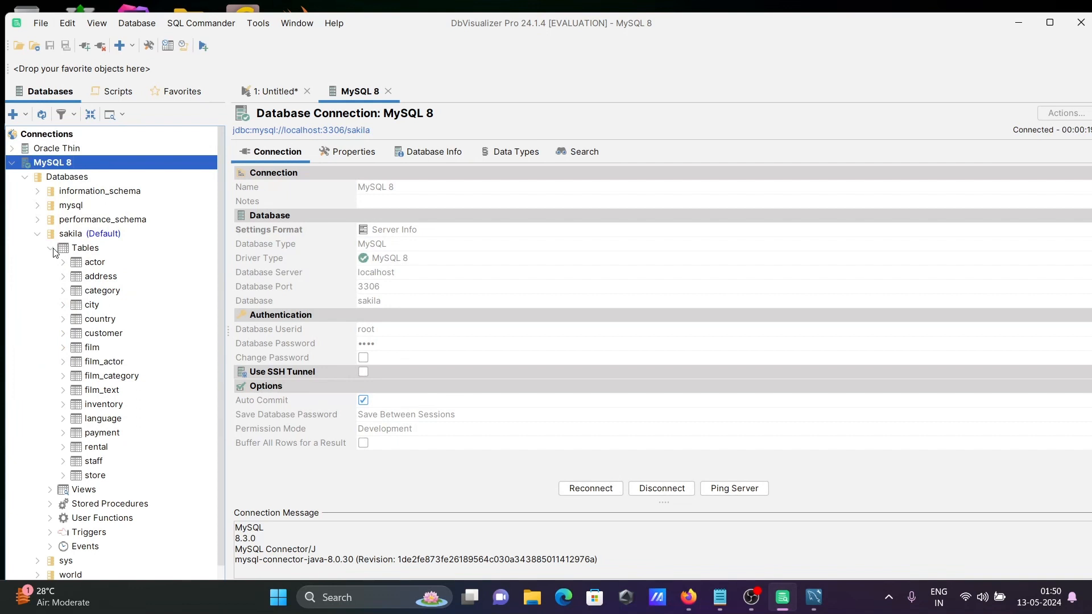
mouse_move(95, 328)
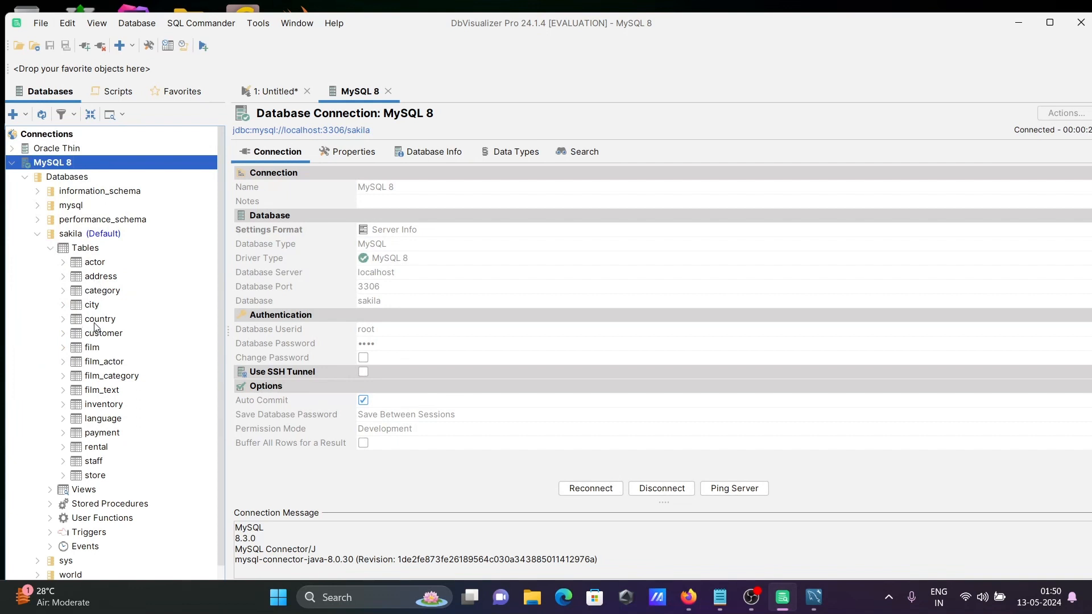
Open the Script Table dialog for the sakila country table.
right_click(99, 319)
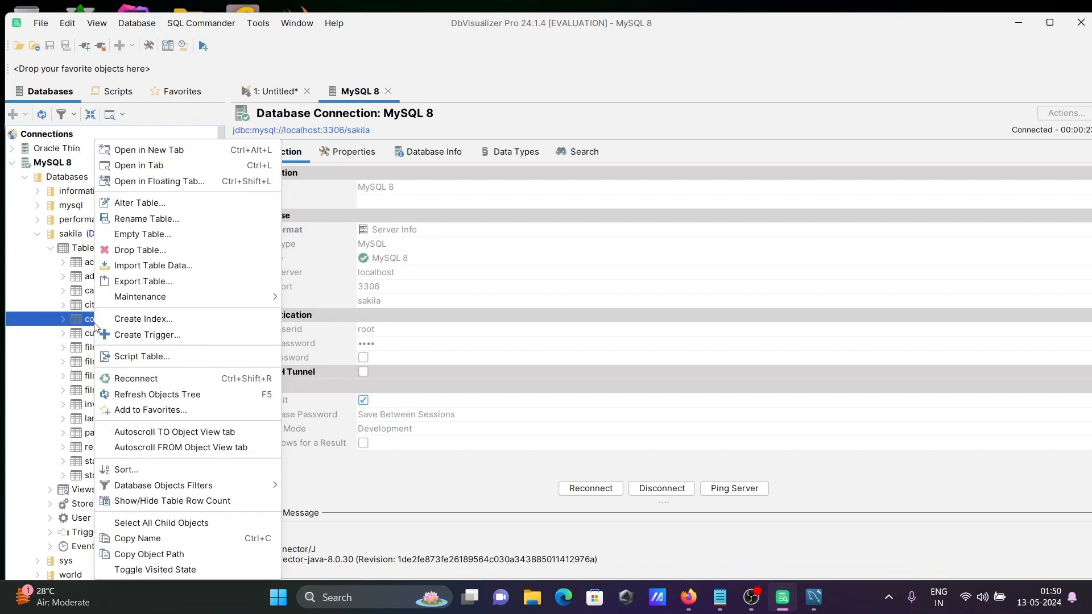
mouse_move(142, 319)
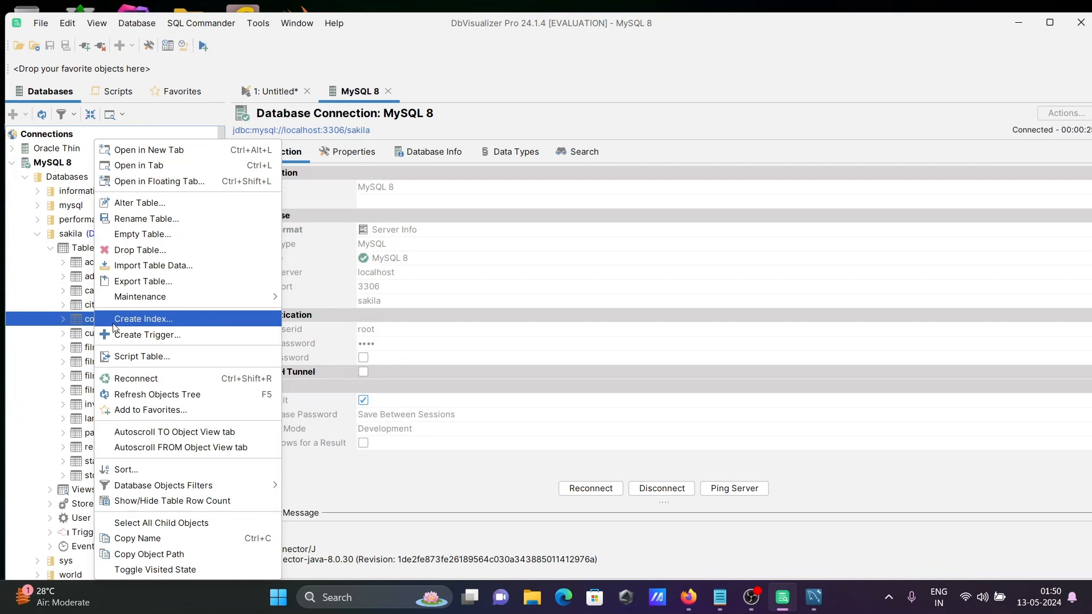
mouse_move(146, 219)
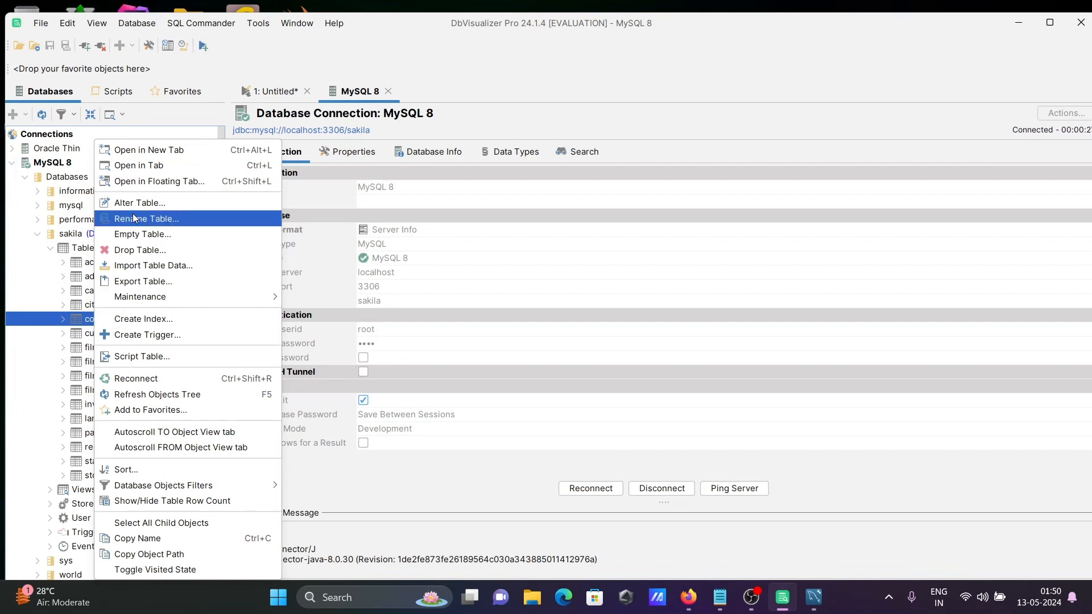
mouse_move(133, 212)
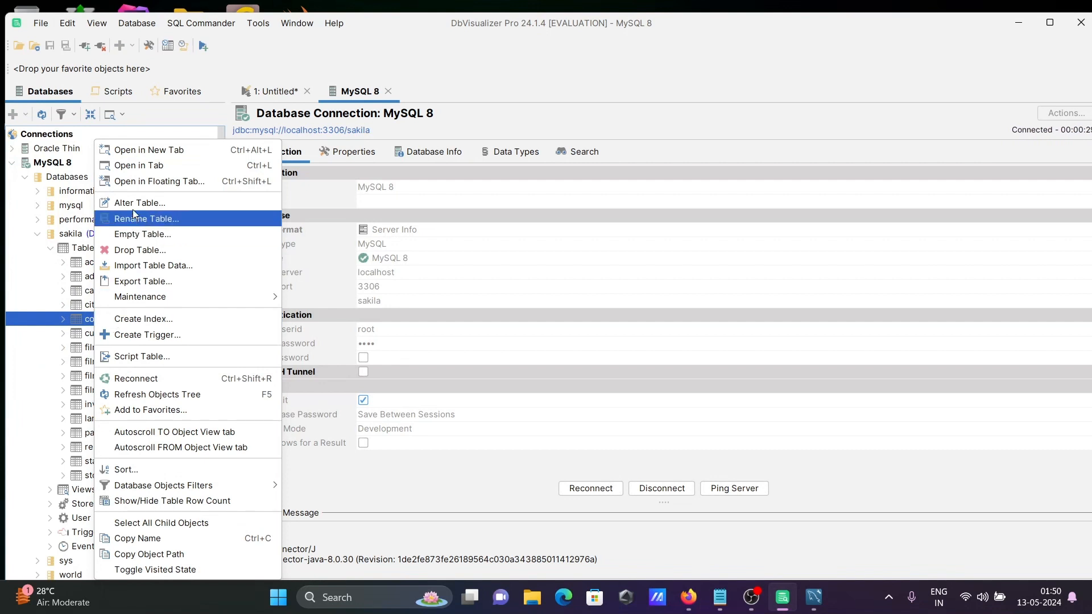
mouse_move(153, 378)
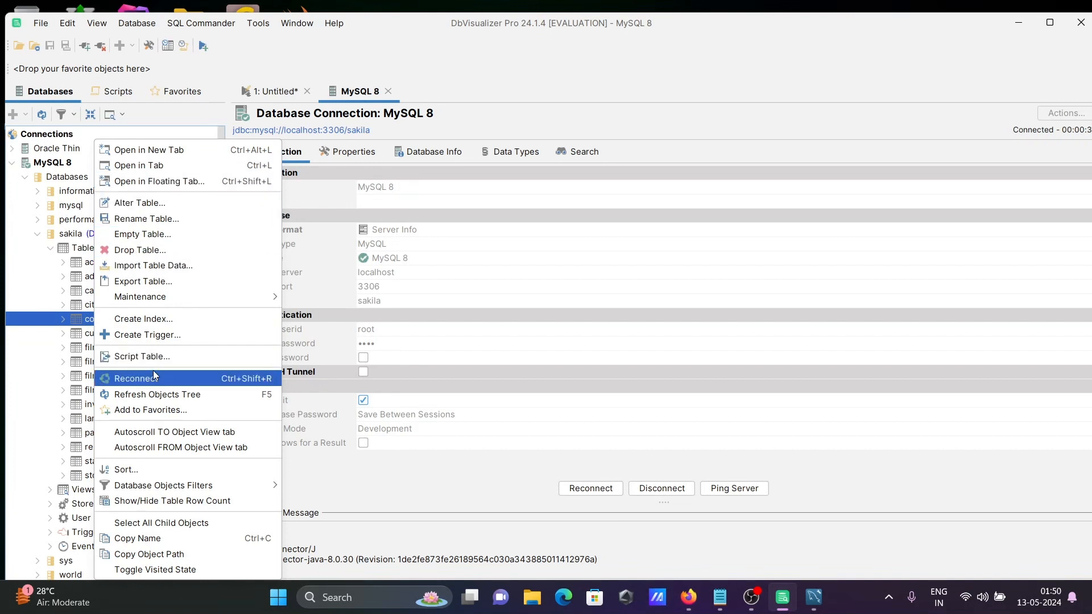
mouse_move(141, 356)
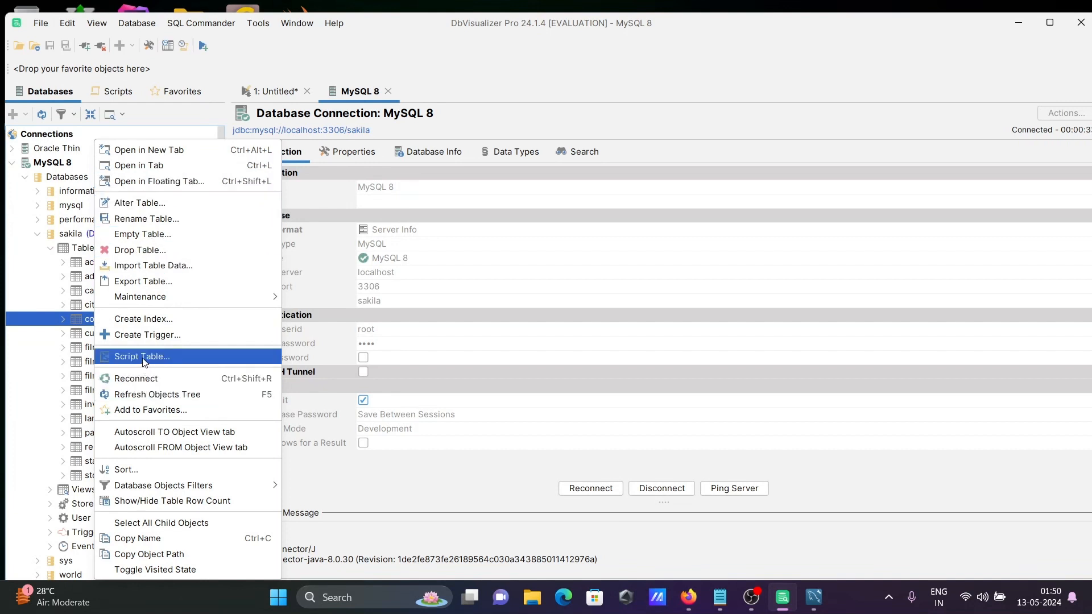
left_click(141, 356)
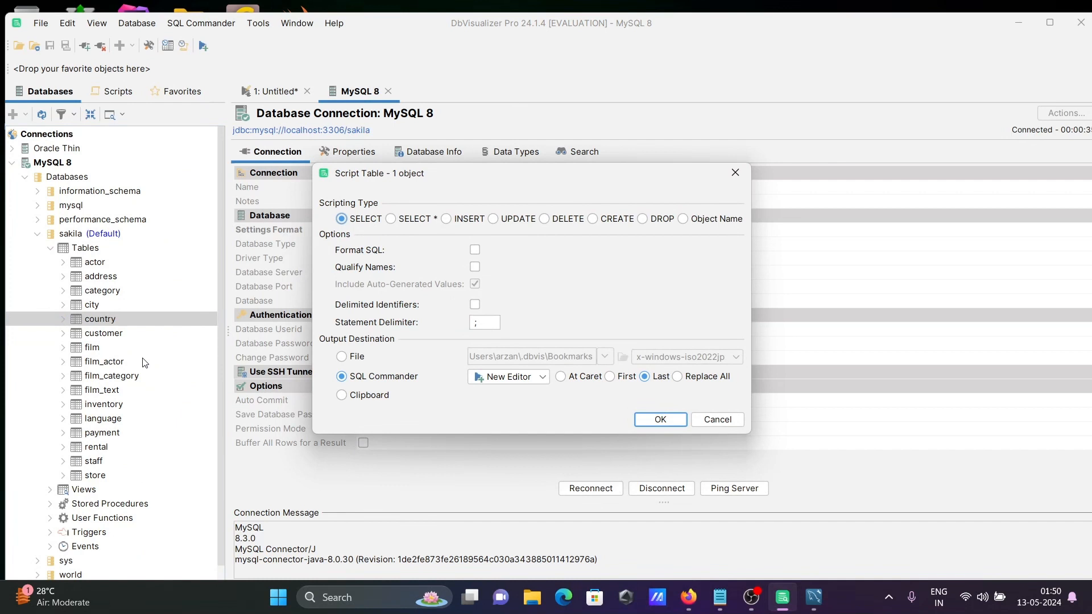
mouse_move(686, 344)
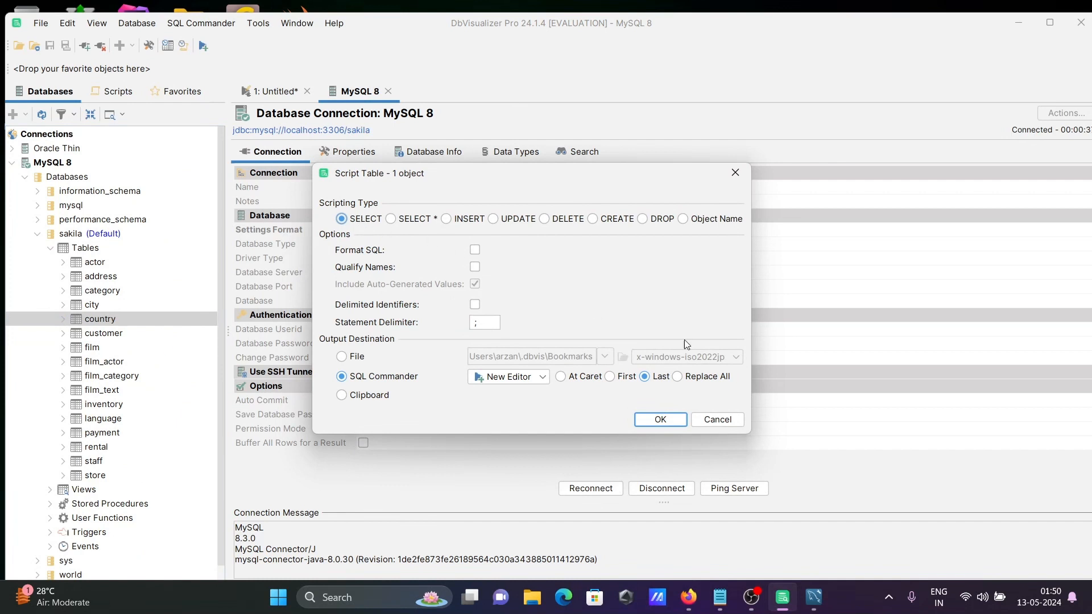
Generate the country SELECT into a new SQL Commander editor, then right-click country again.
left_click(660, 419)
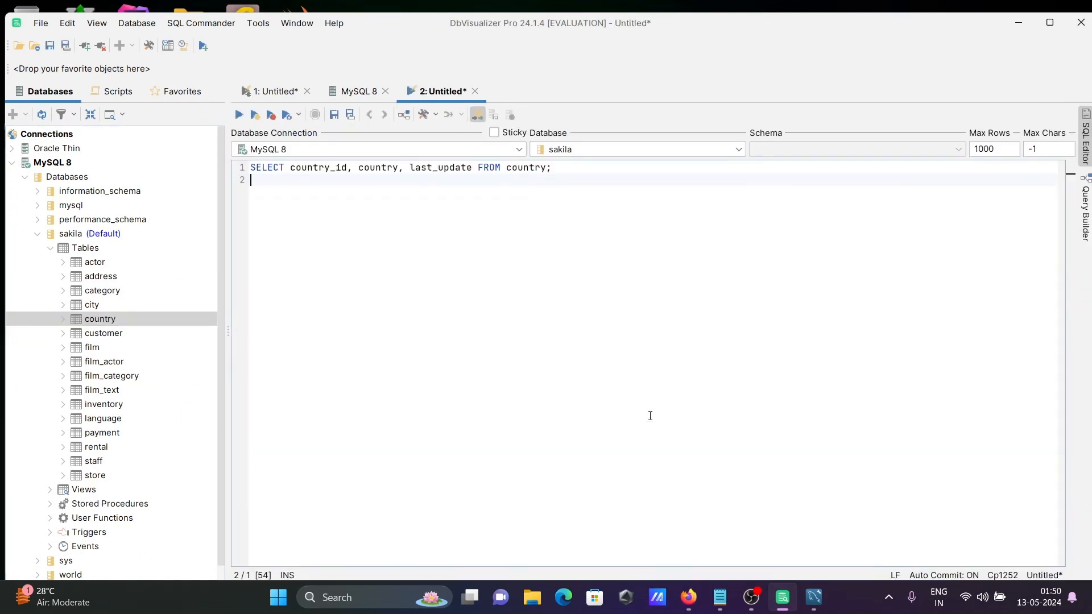
mouse_move(357, 205)
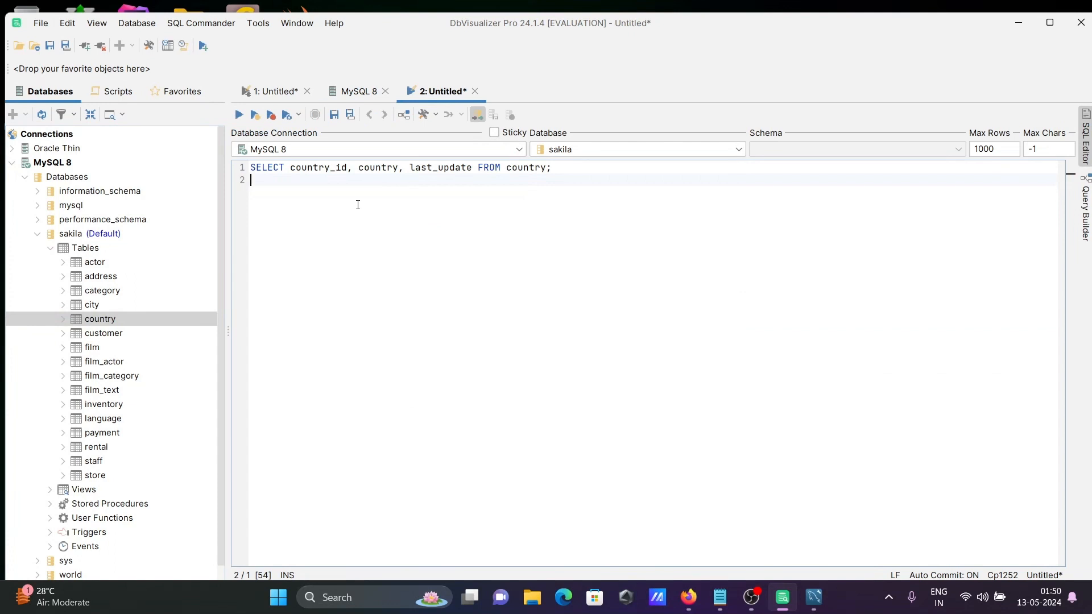
right_click(99, 319)
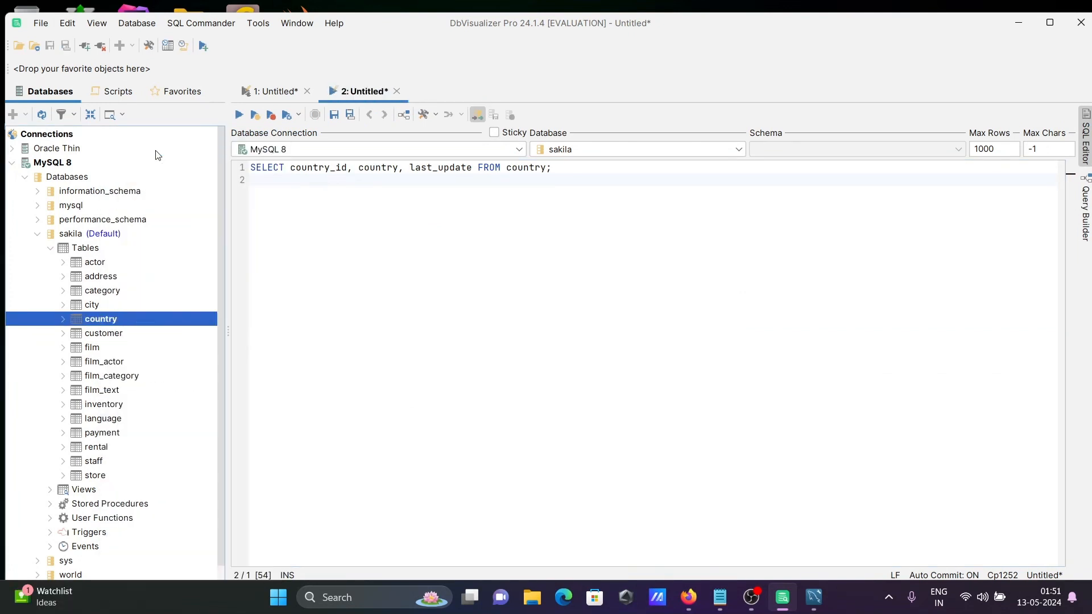
Open the country table and check its columns, 109 rows, PRIMARY key, indexes, grants and row id.
double_click(100, 318)
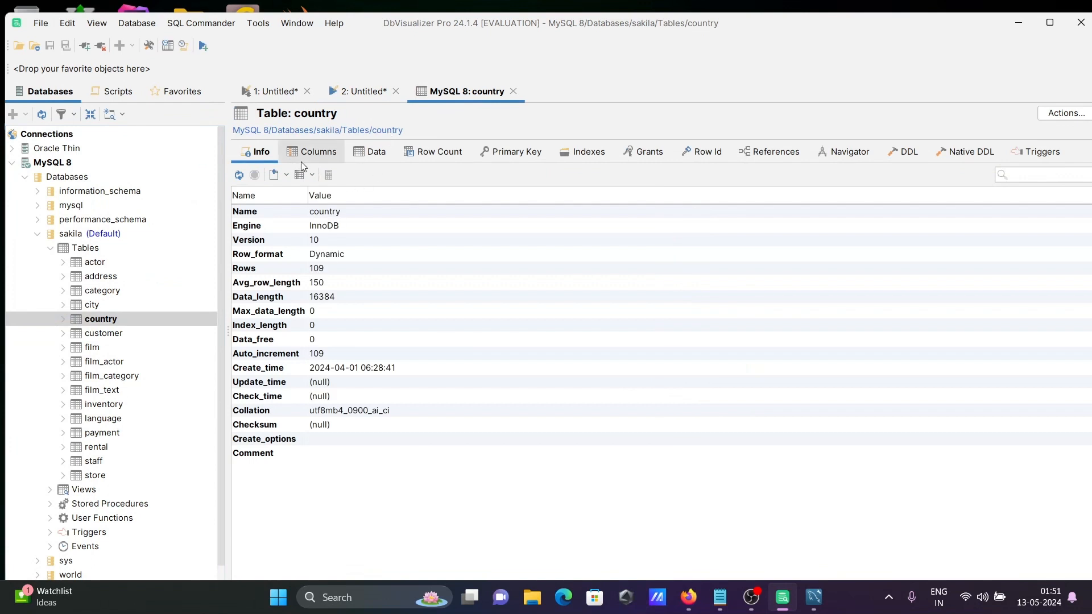
mouse_move(329, 175)
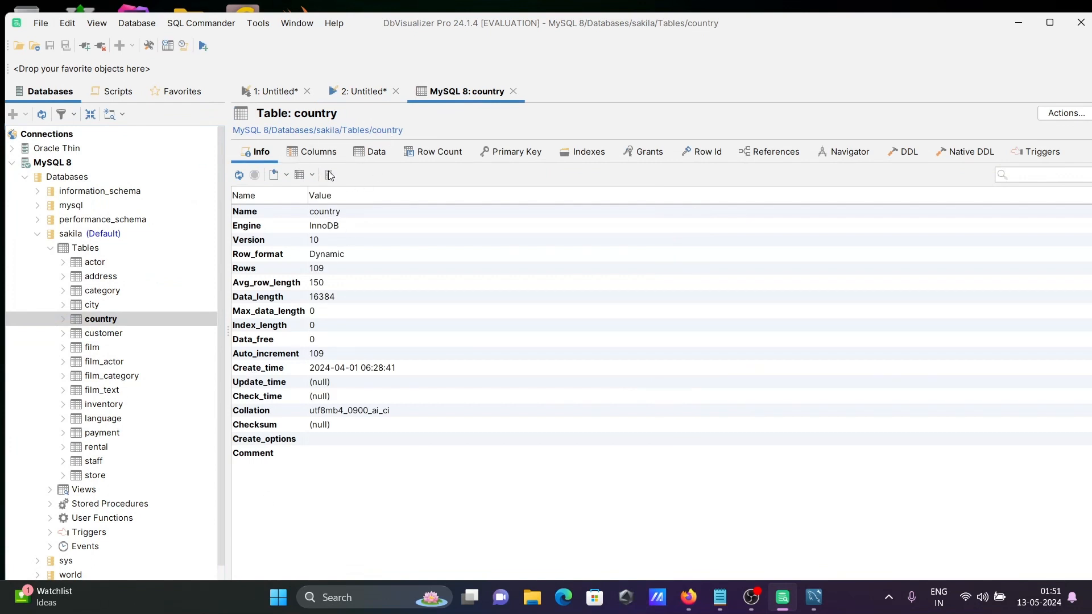
left_click(319, 152)
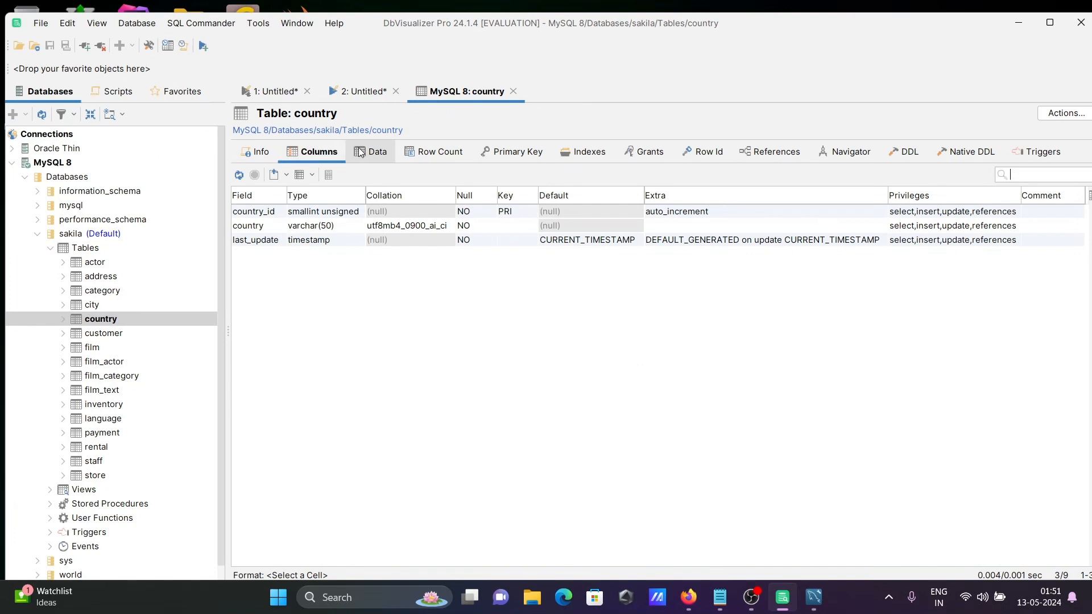
left_click(438, 151)
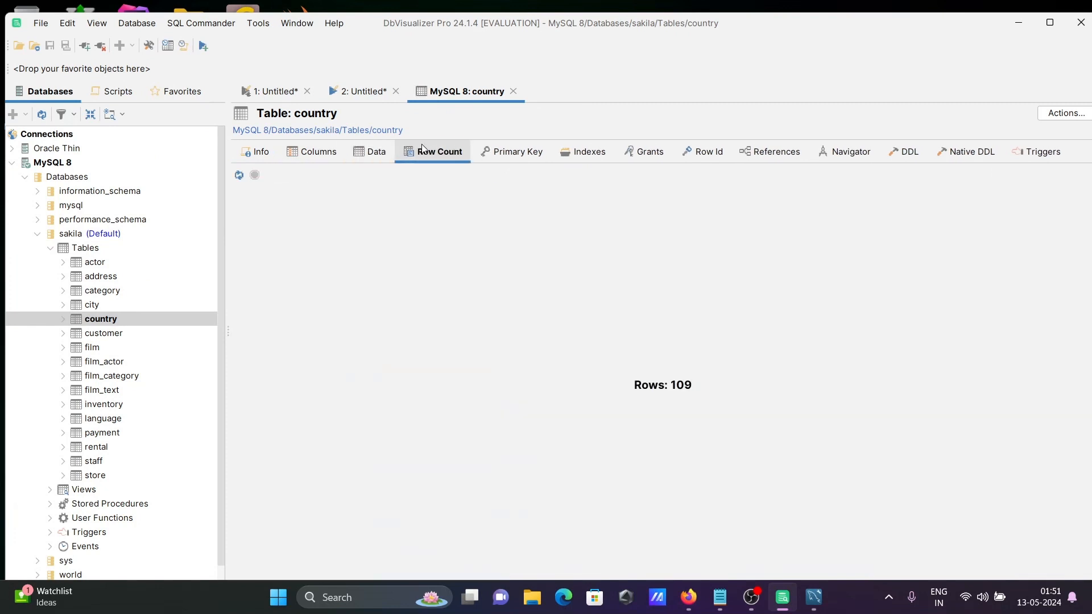
mouse_move(573, 227)
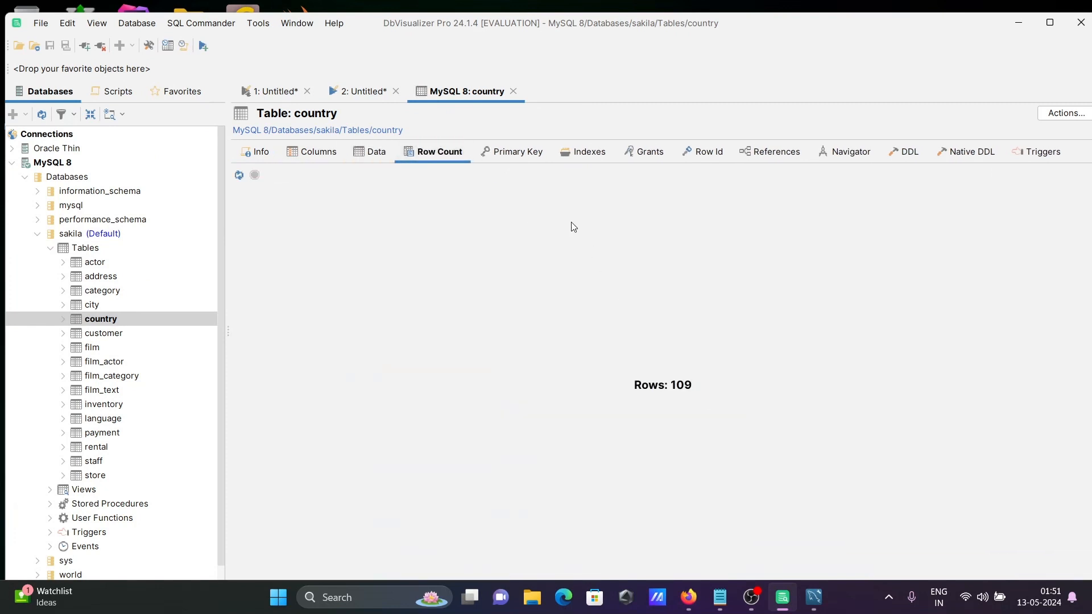
left_click(517, 151)
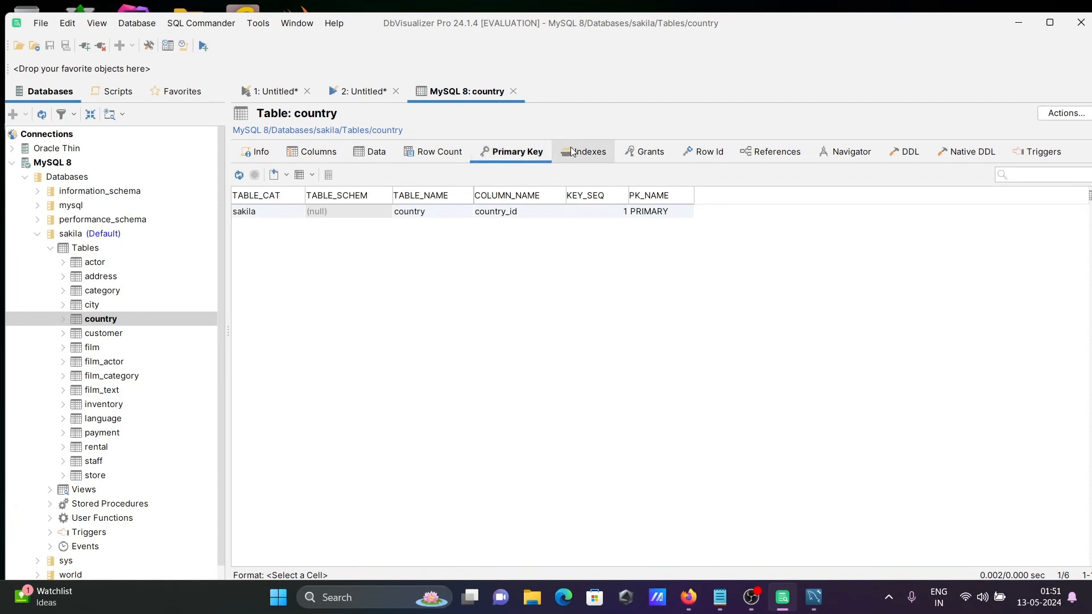
left_click(589, 151)
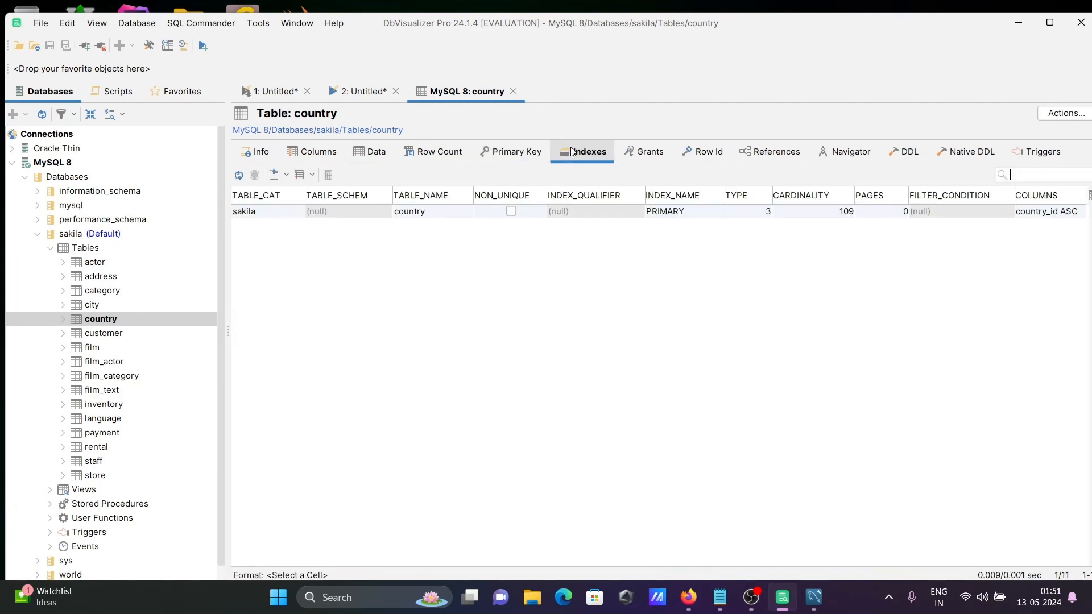
left_click(516, 151)
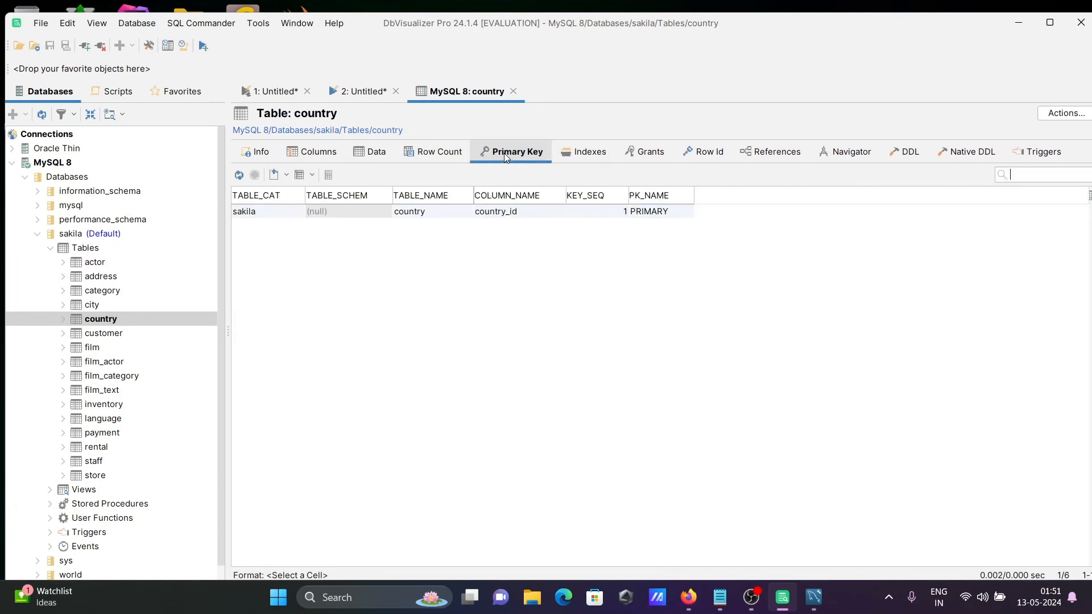
mouse_move(589, 151)
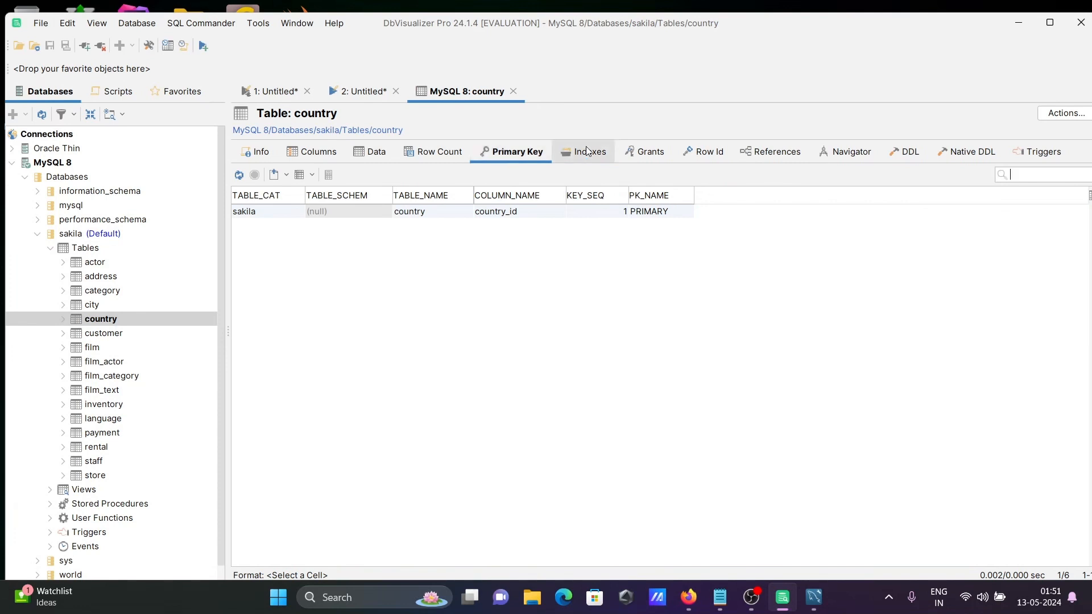
left_click(649, 151)
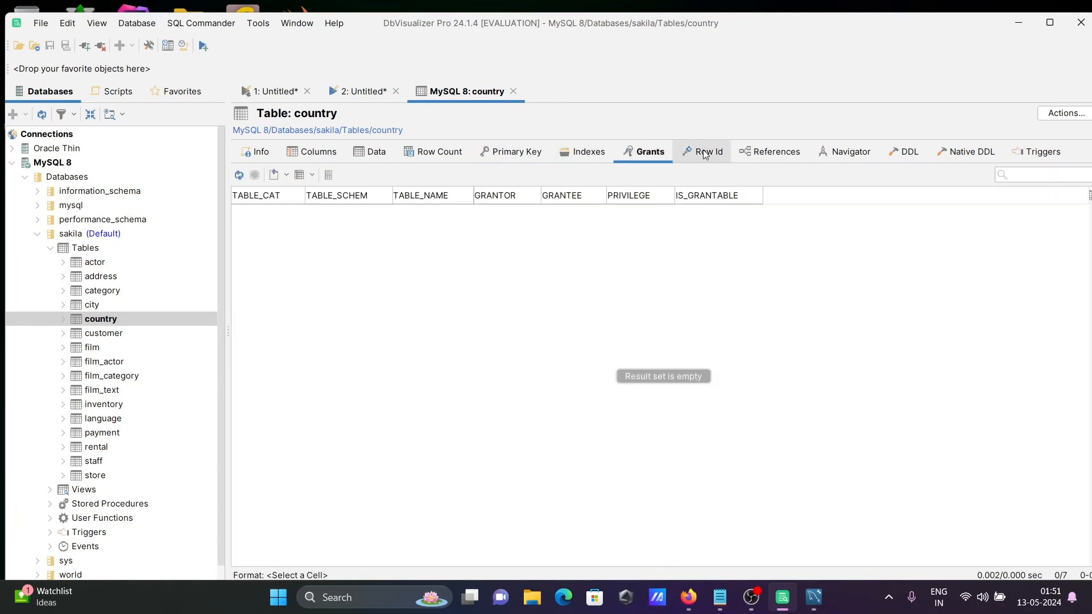
left_click(707, 151)
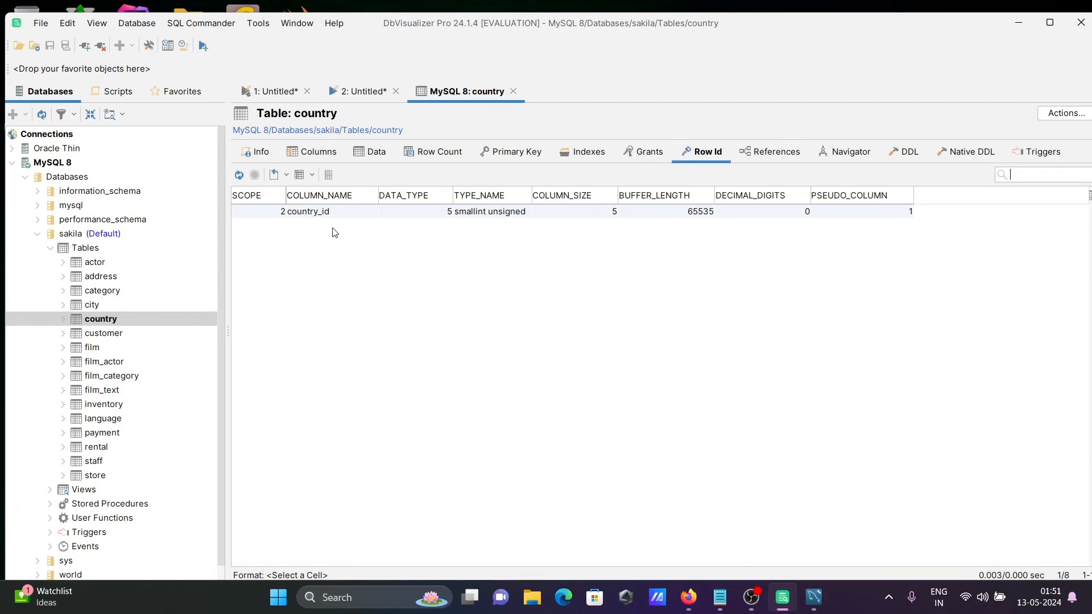
mouse_move(607, 227)
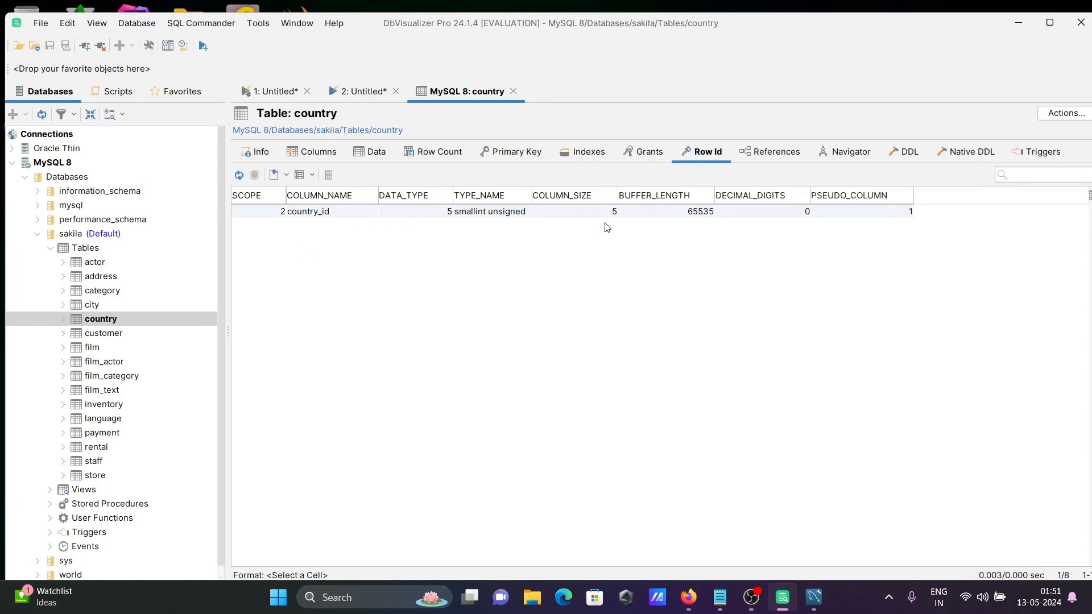